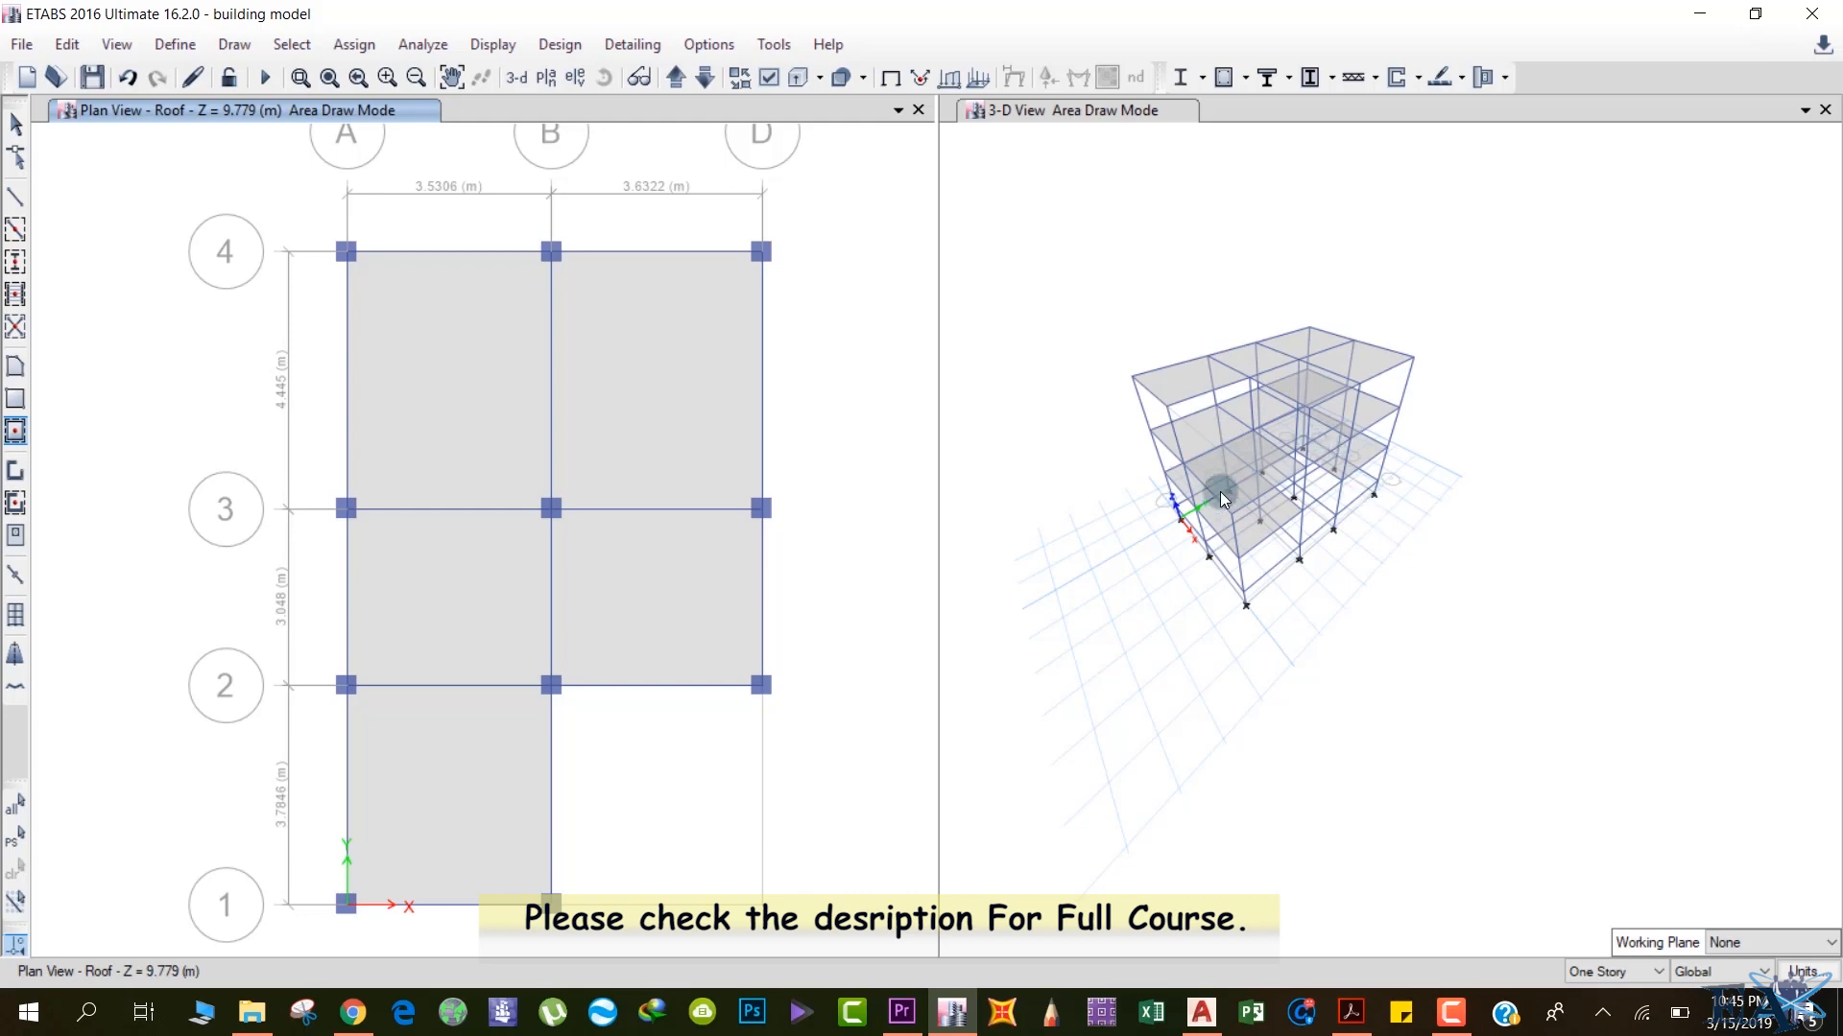
Browse the View menu for display options, leaving the plan and 3-D views in selection mode.
{"action": "left_click", "coordinate": [115, 44]}
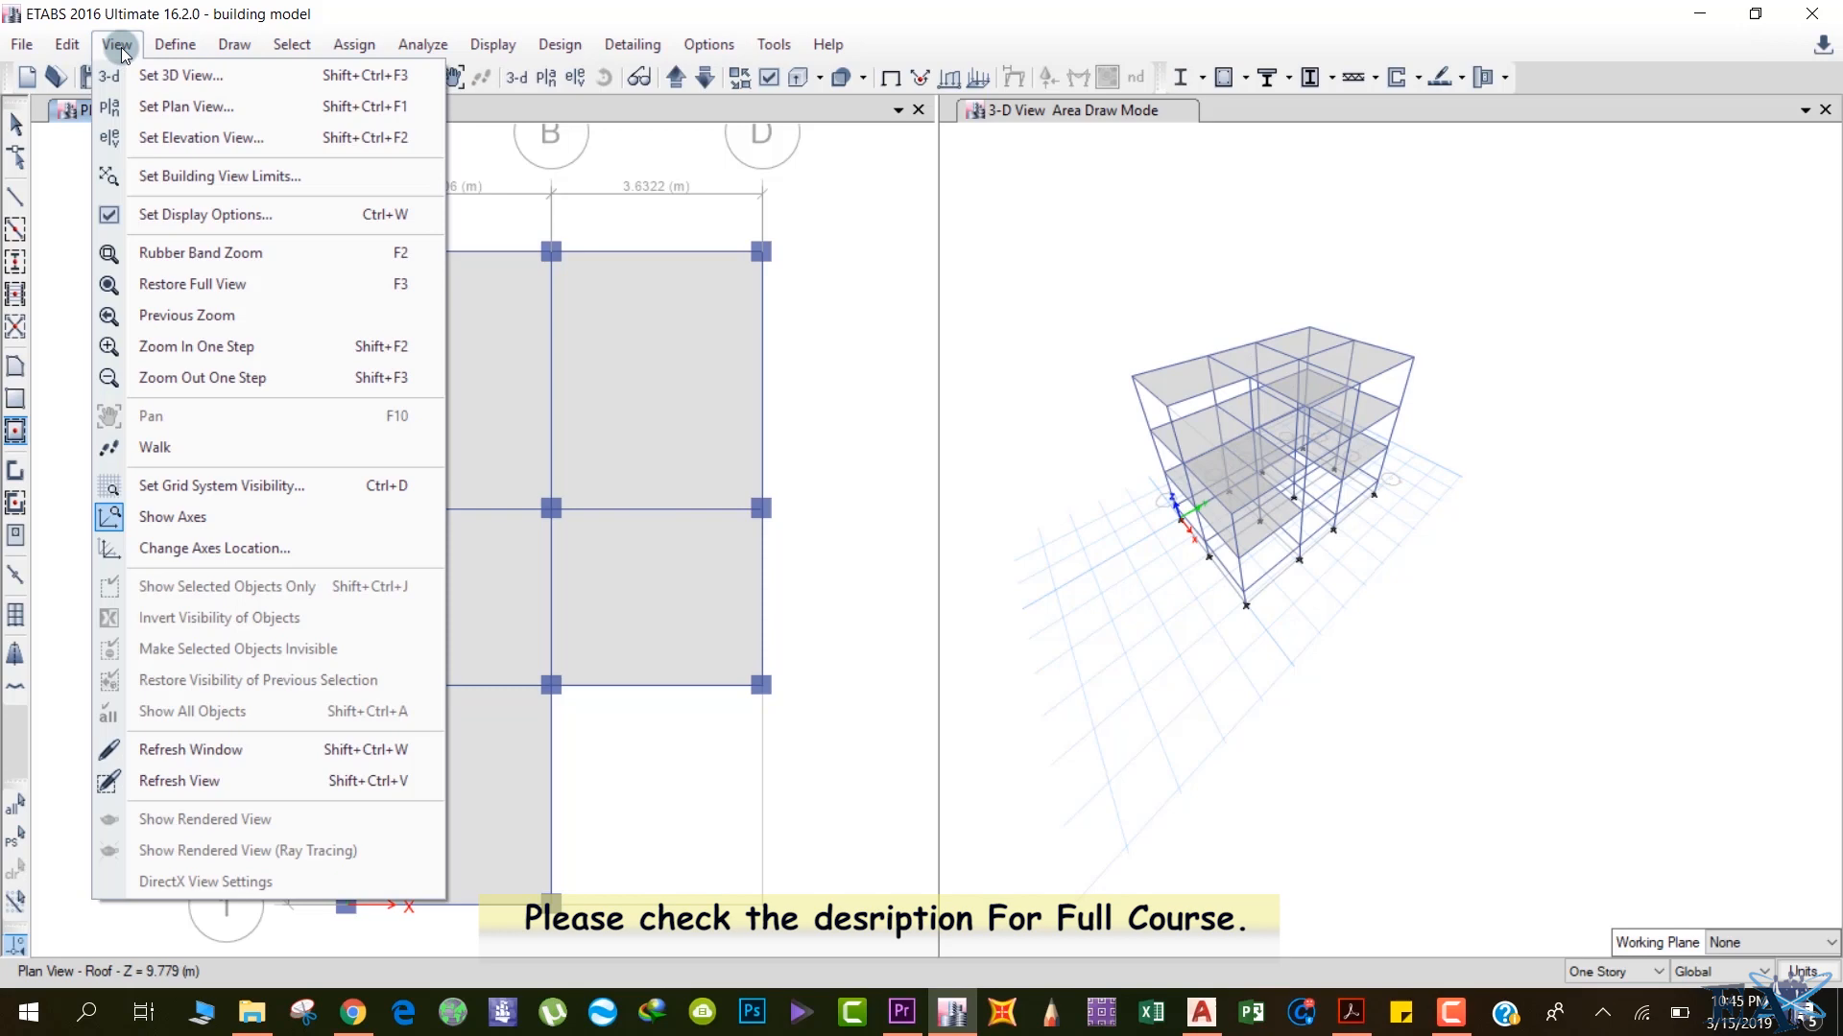
{"action": "mouse_move", "coordinate": [206, 213]}
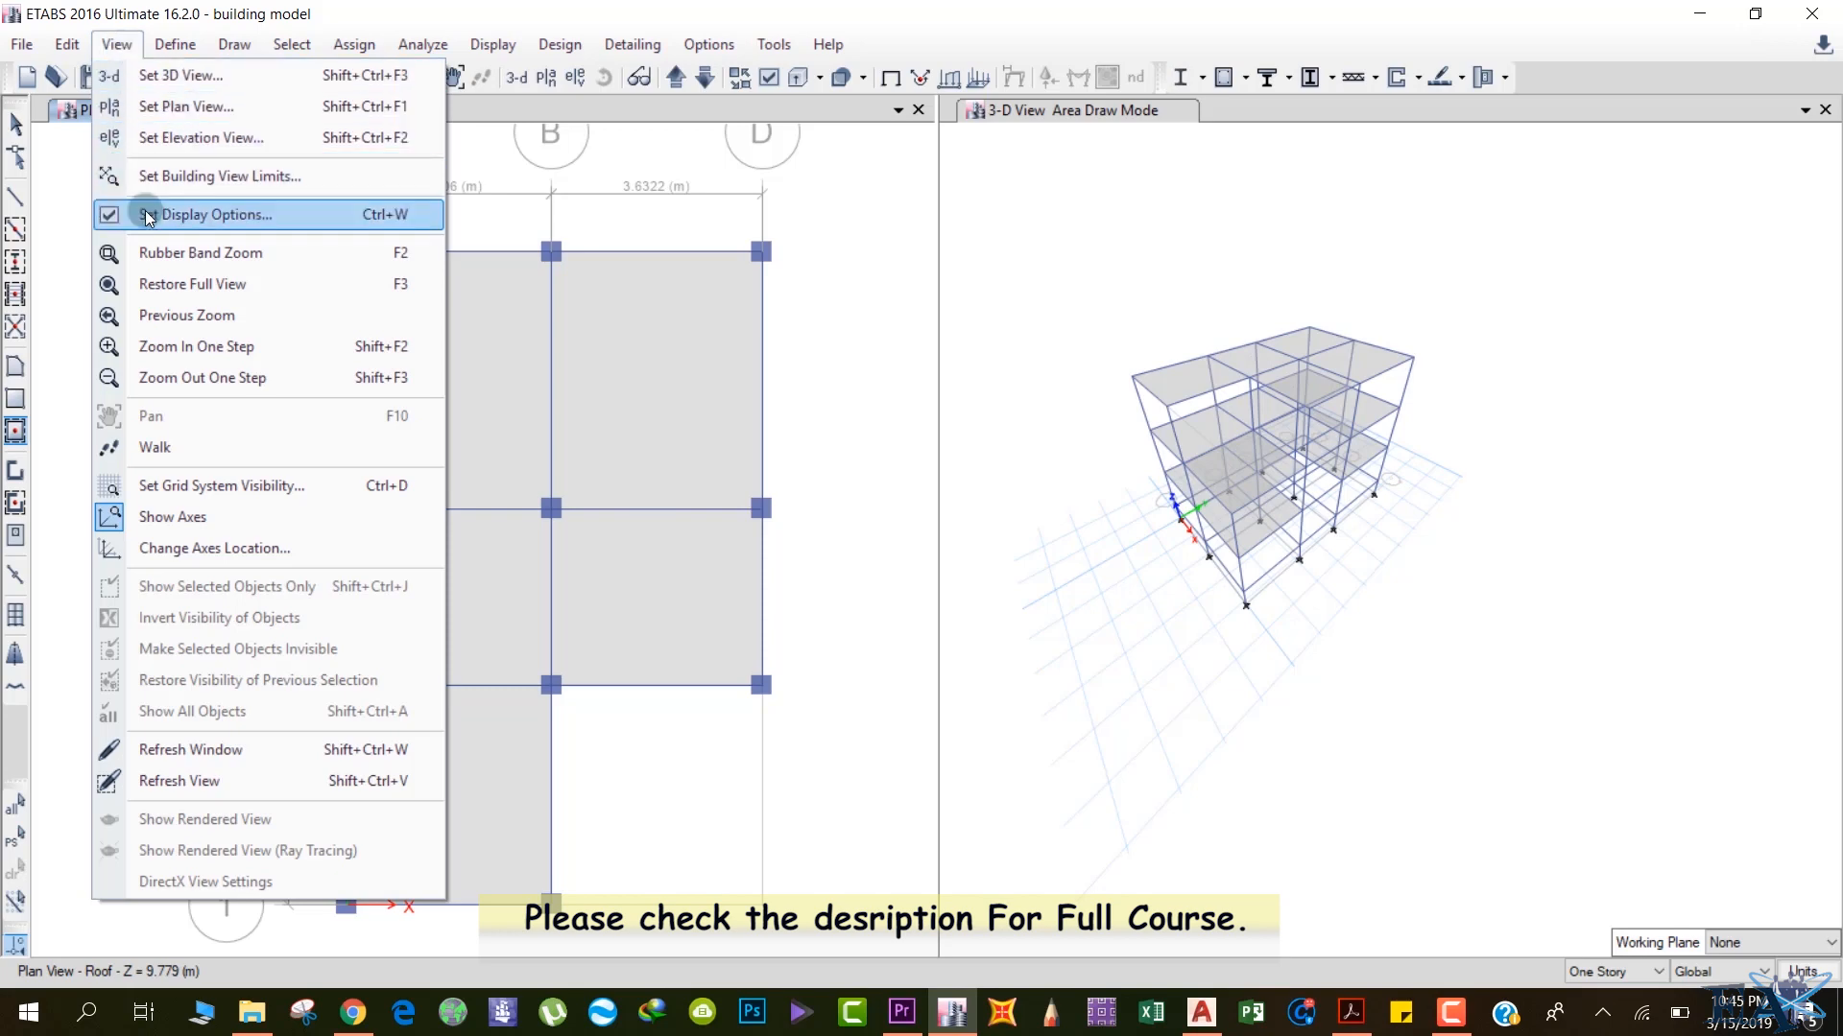
{"action": "mouse_move", "coordinate": [111, 213]}
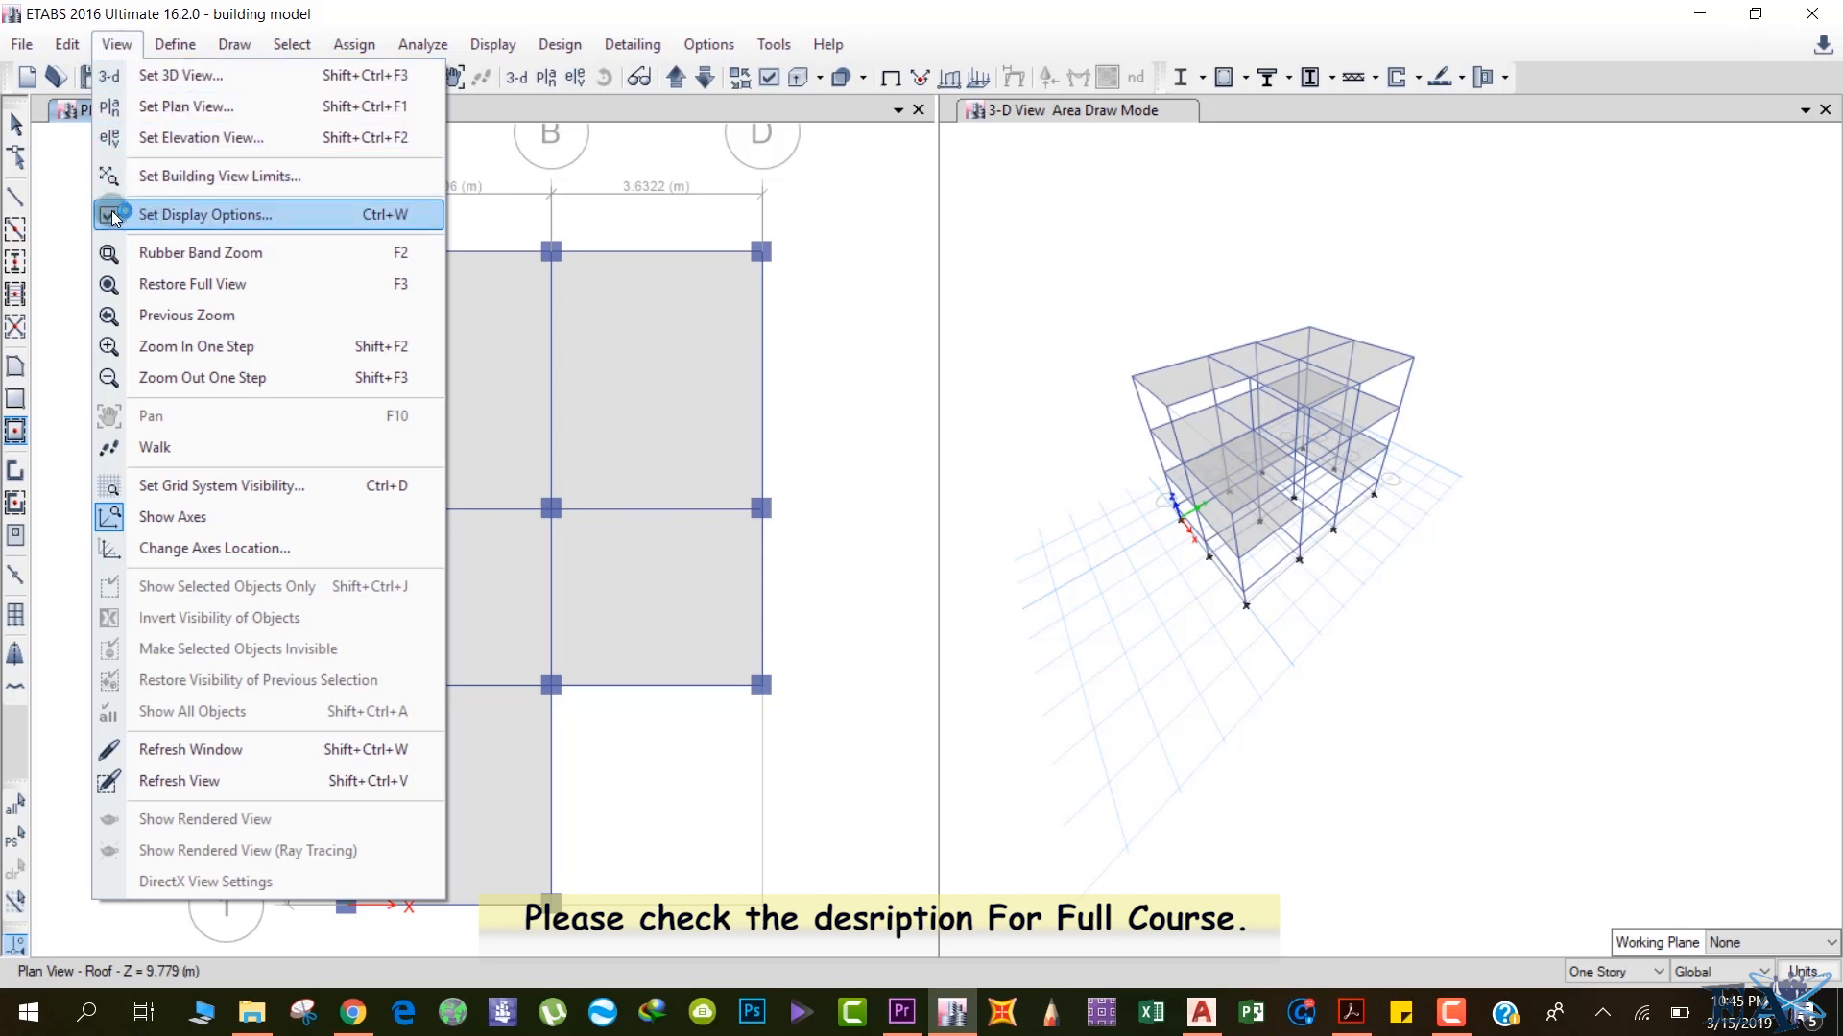
{"action": "left_click", "coordinate": [771, 44]}
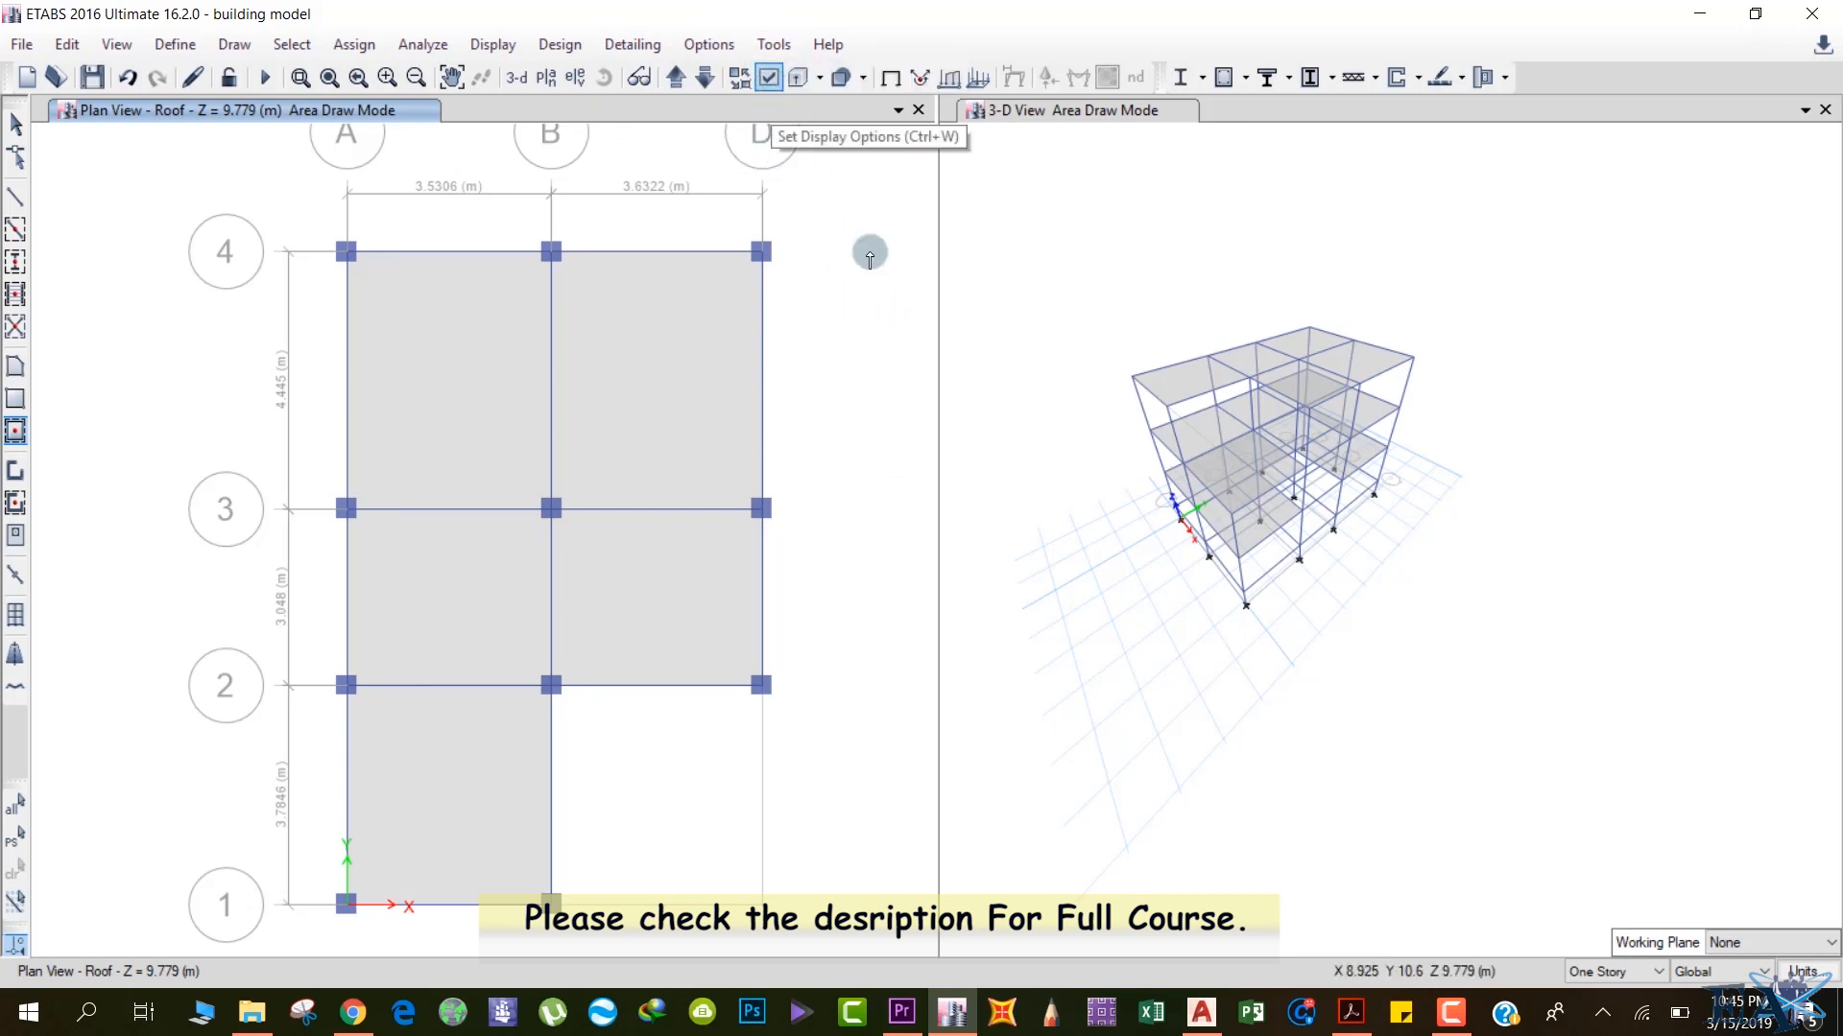
{"action": "mouse_move", "coordinate": [881, 417]}
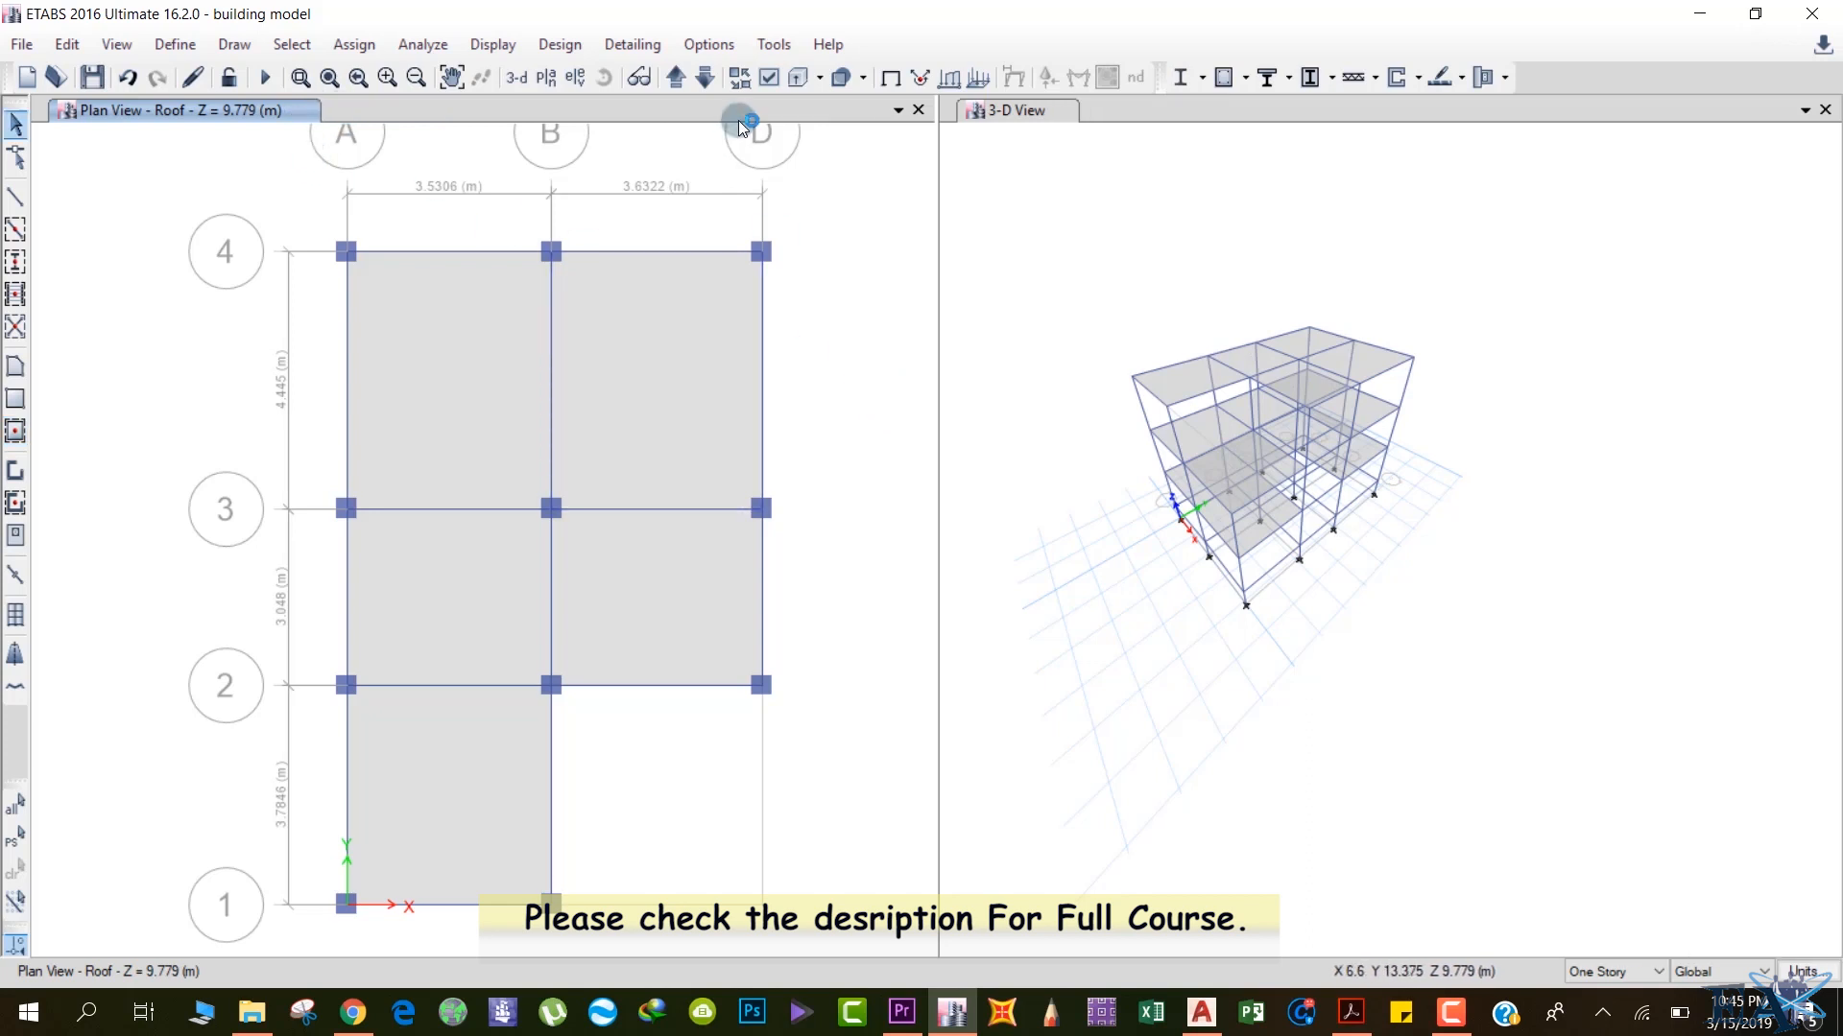
{"action": "mouse_move", "coordinate": [771, 76]}
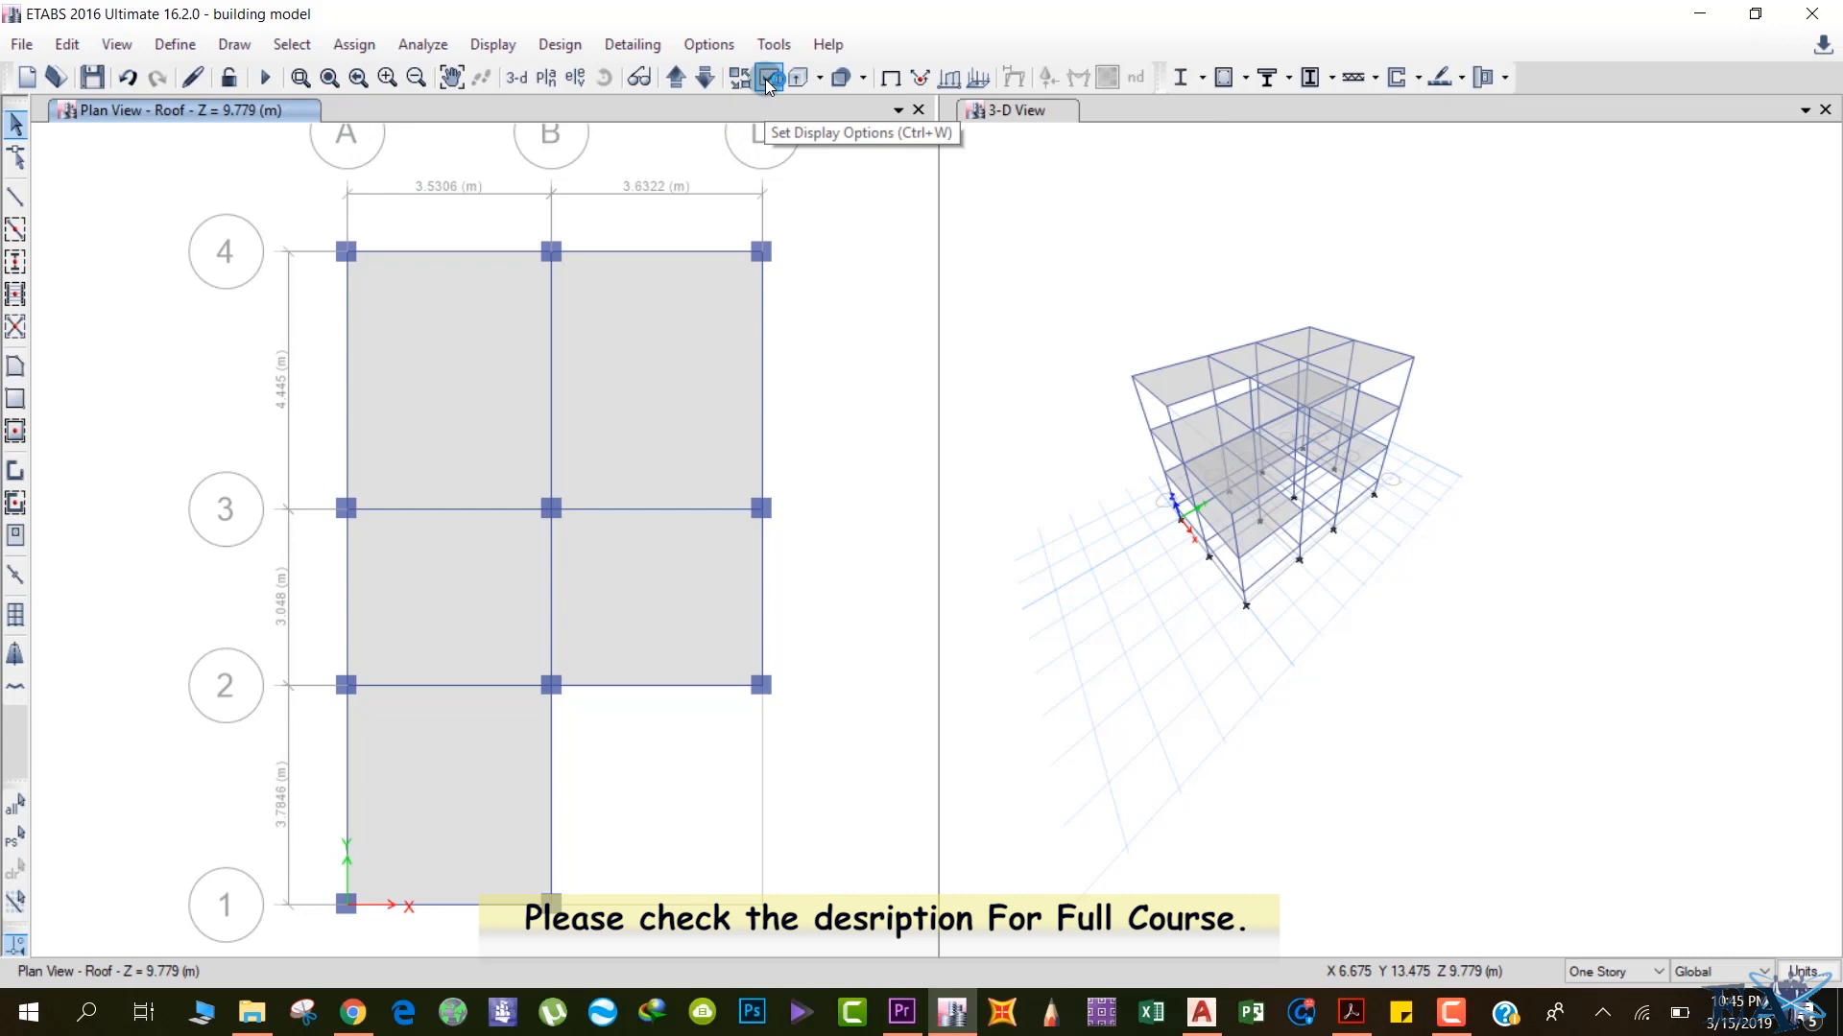
Turn on Extrude Frames and Extrude Shells for the roof plan view and apply them.
{"action": "left_click", "coordinate": [766, 77]}
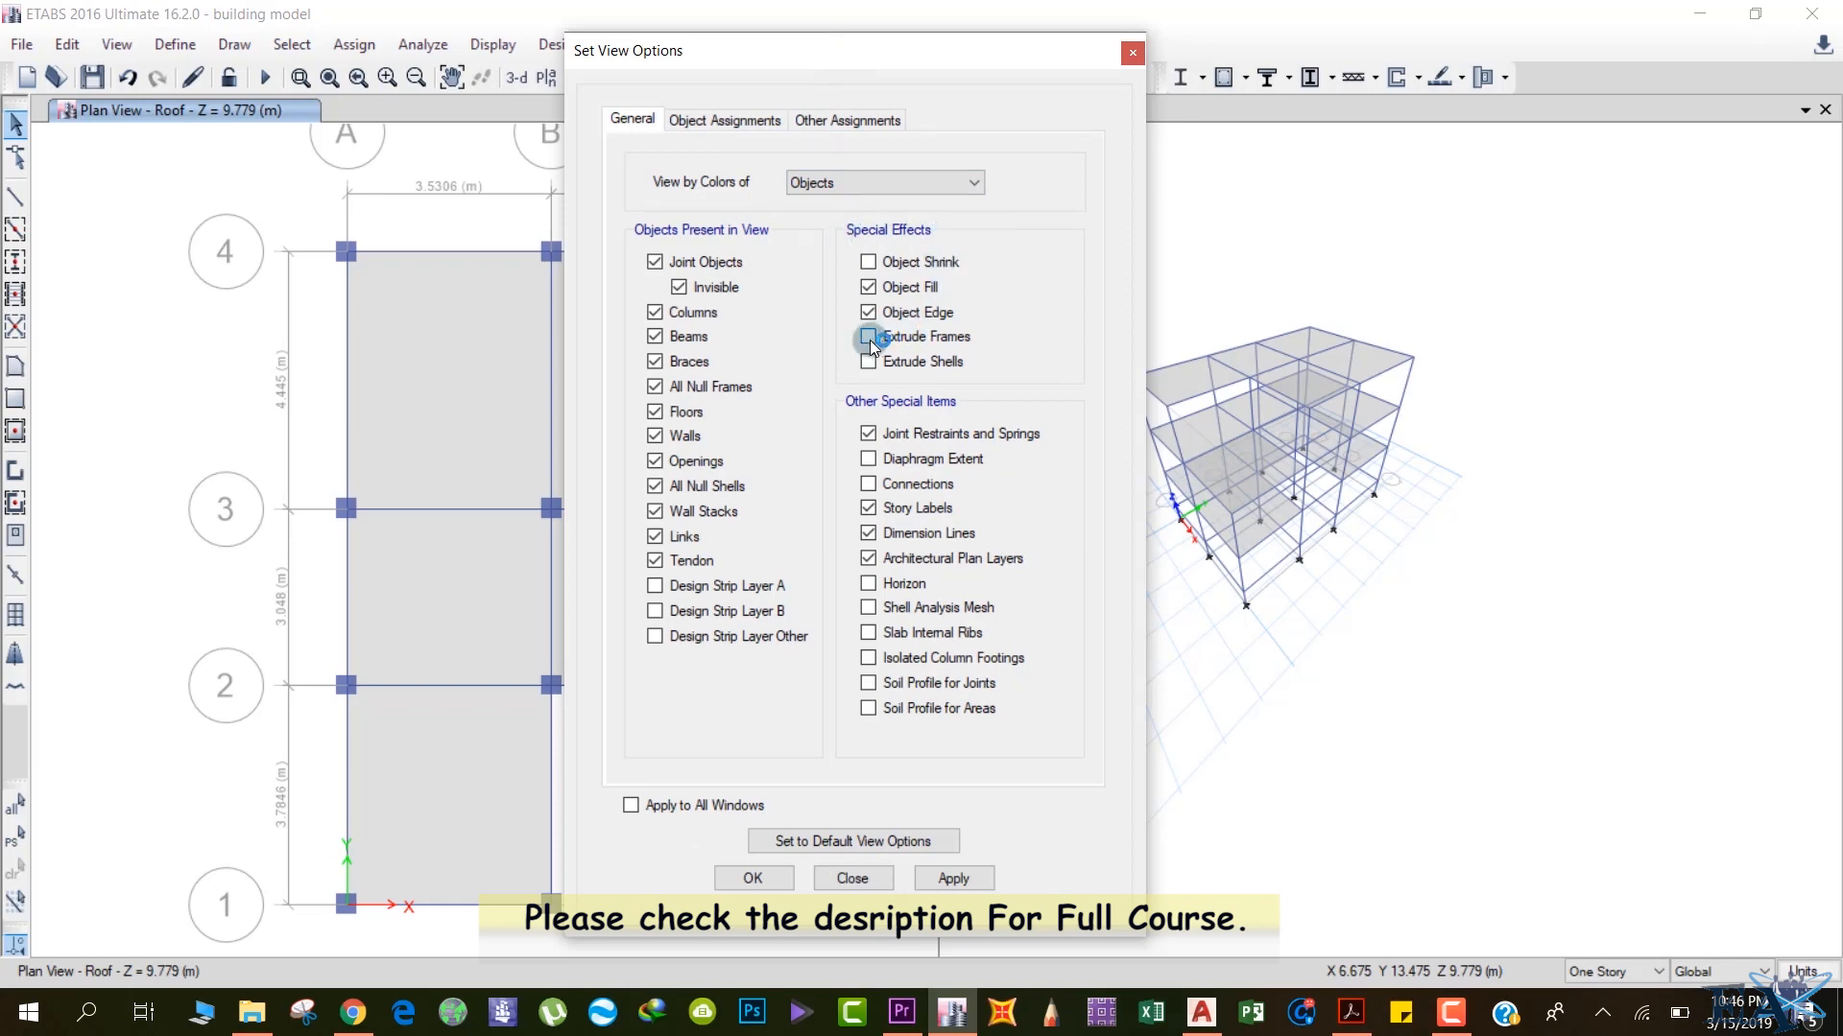
{"action": "left_click", "coordinate": [867, 336]}
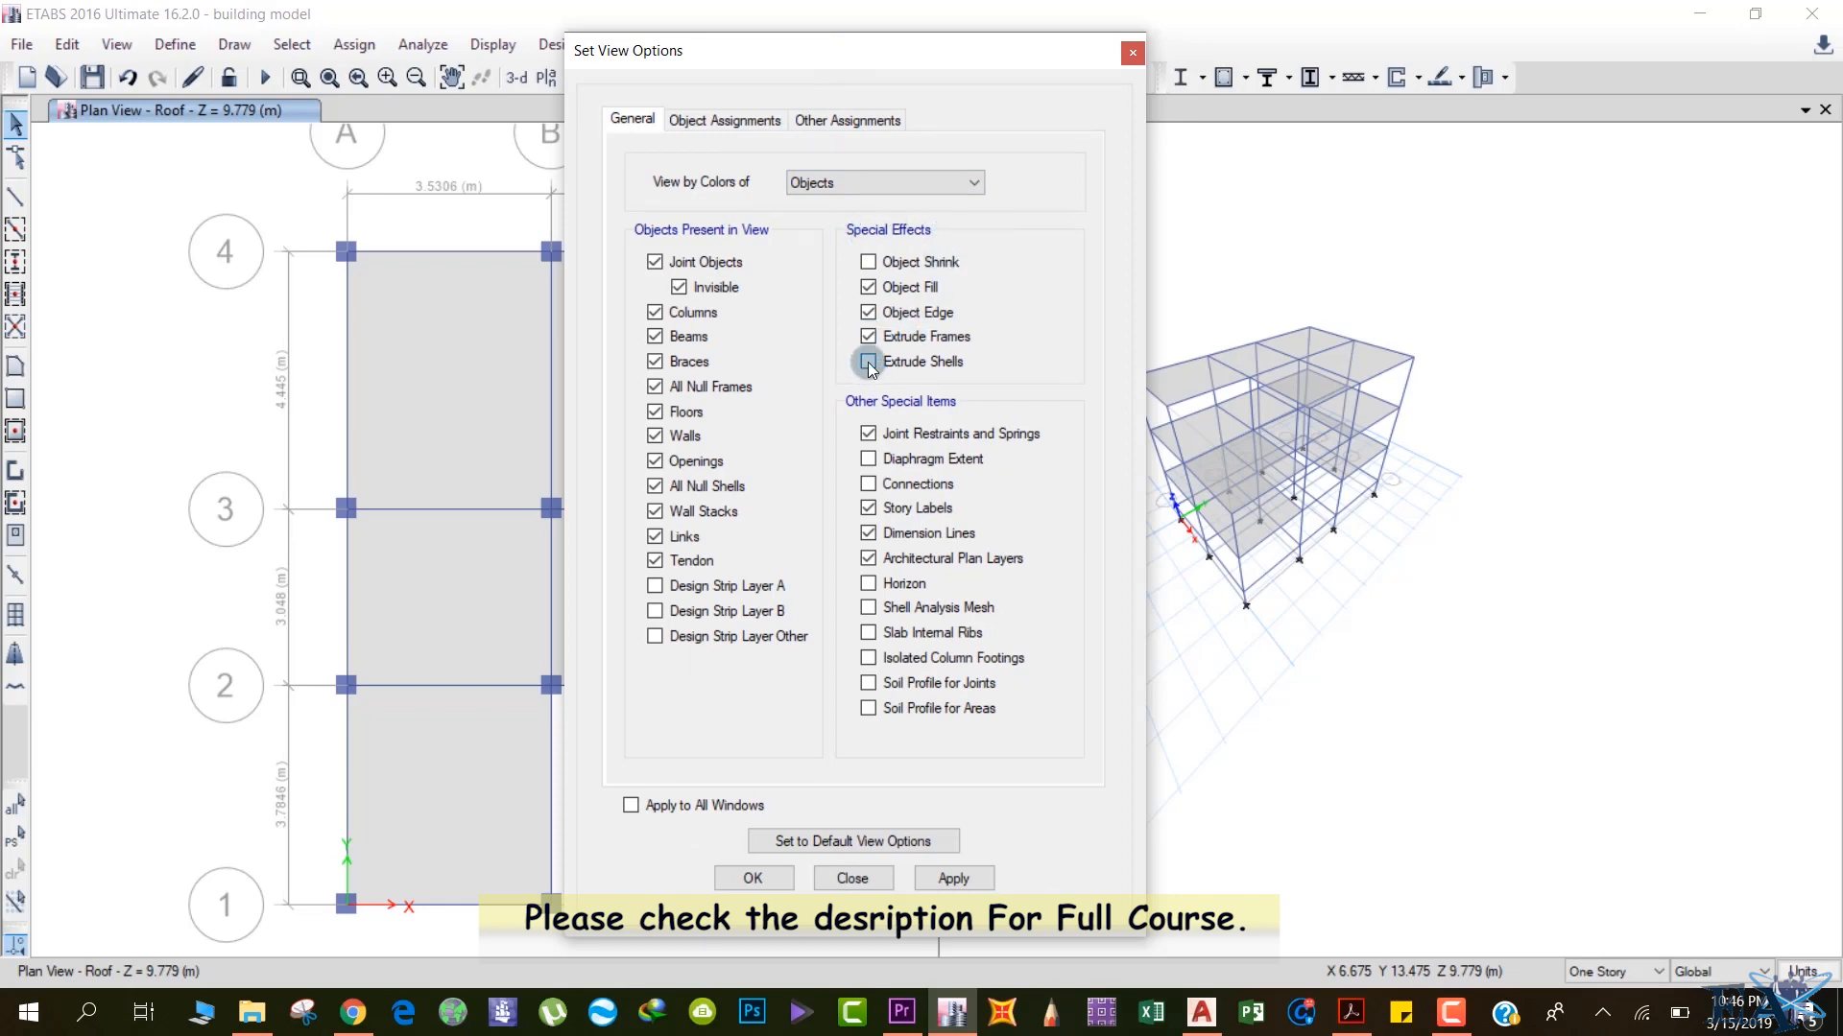
{"action": "left_click", "coordinate": [954, 877]}
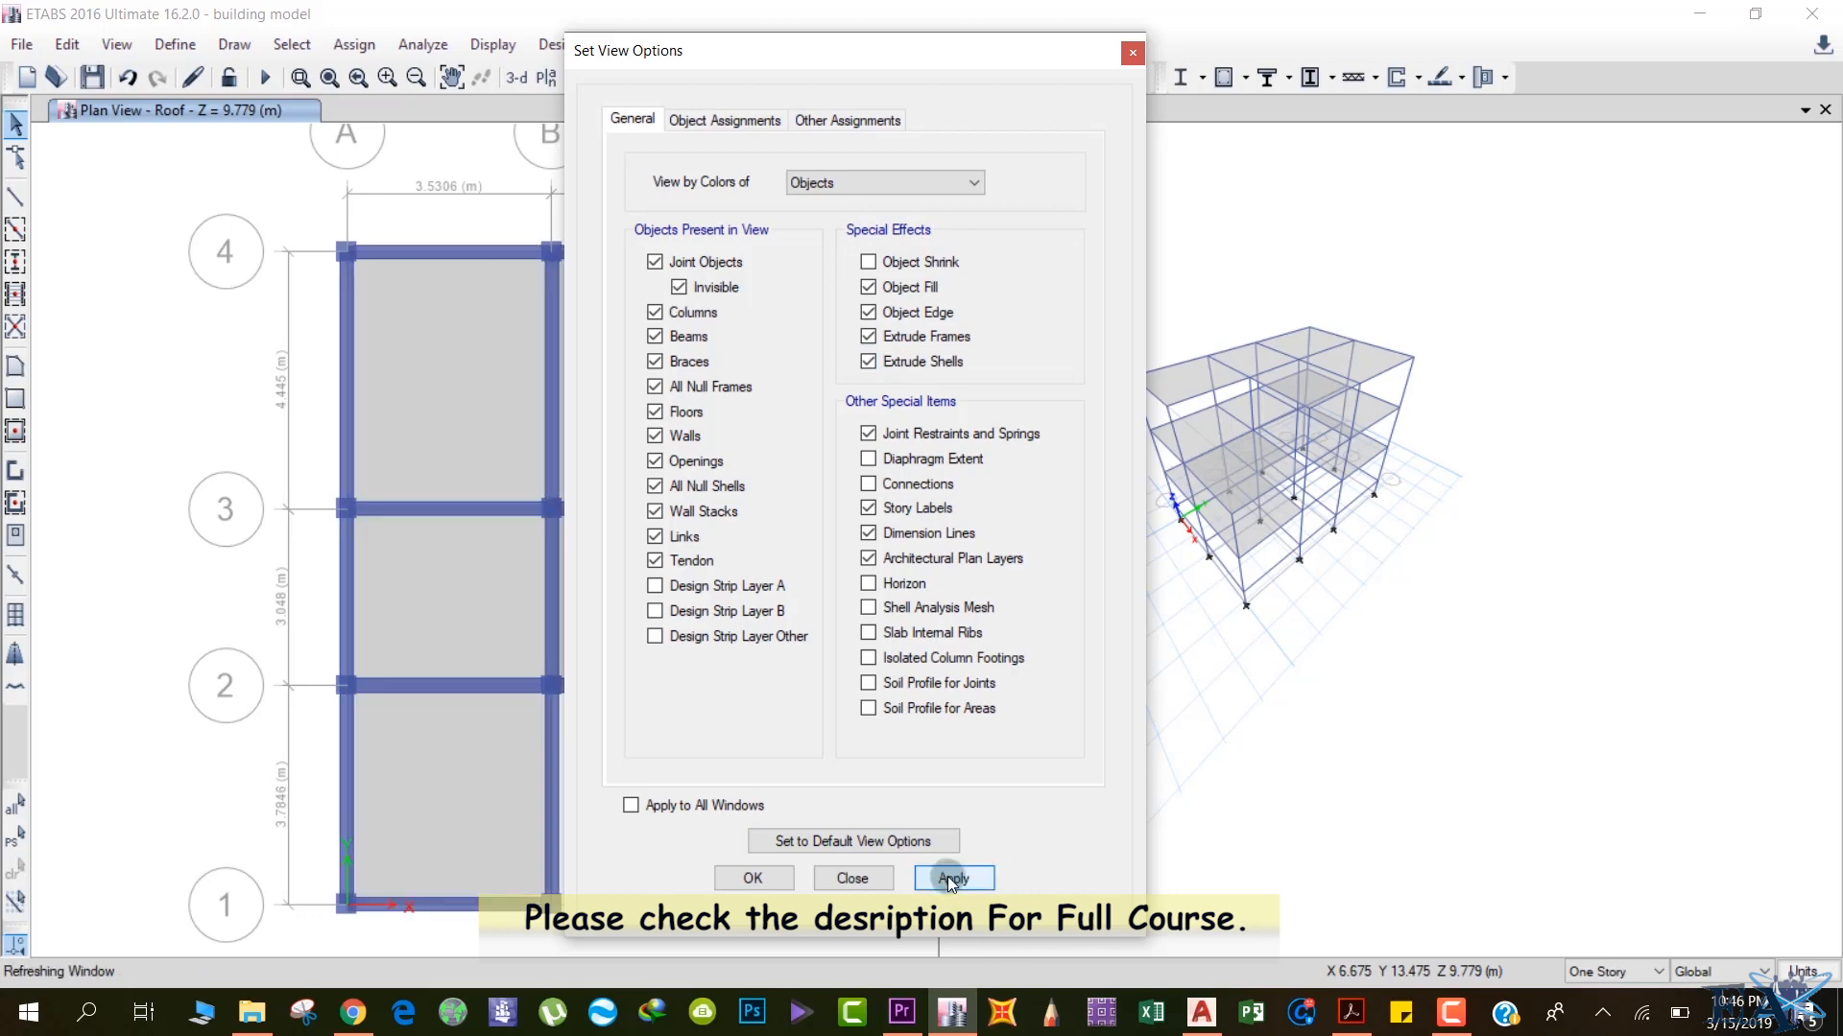
{"action": "left_click", "coordinate": [954, 877]}
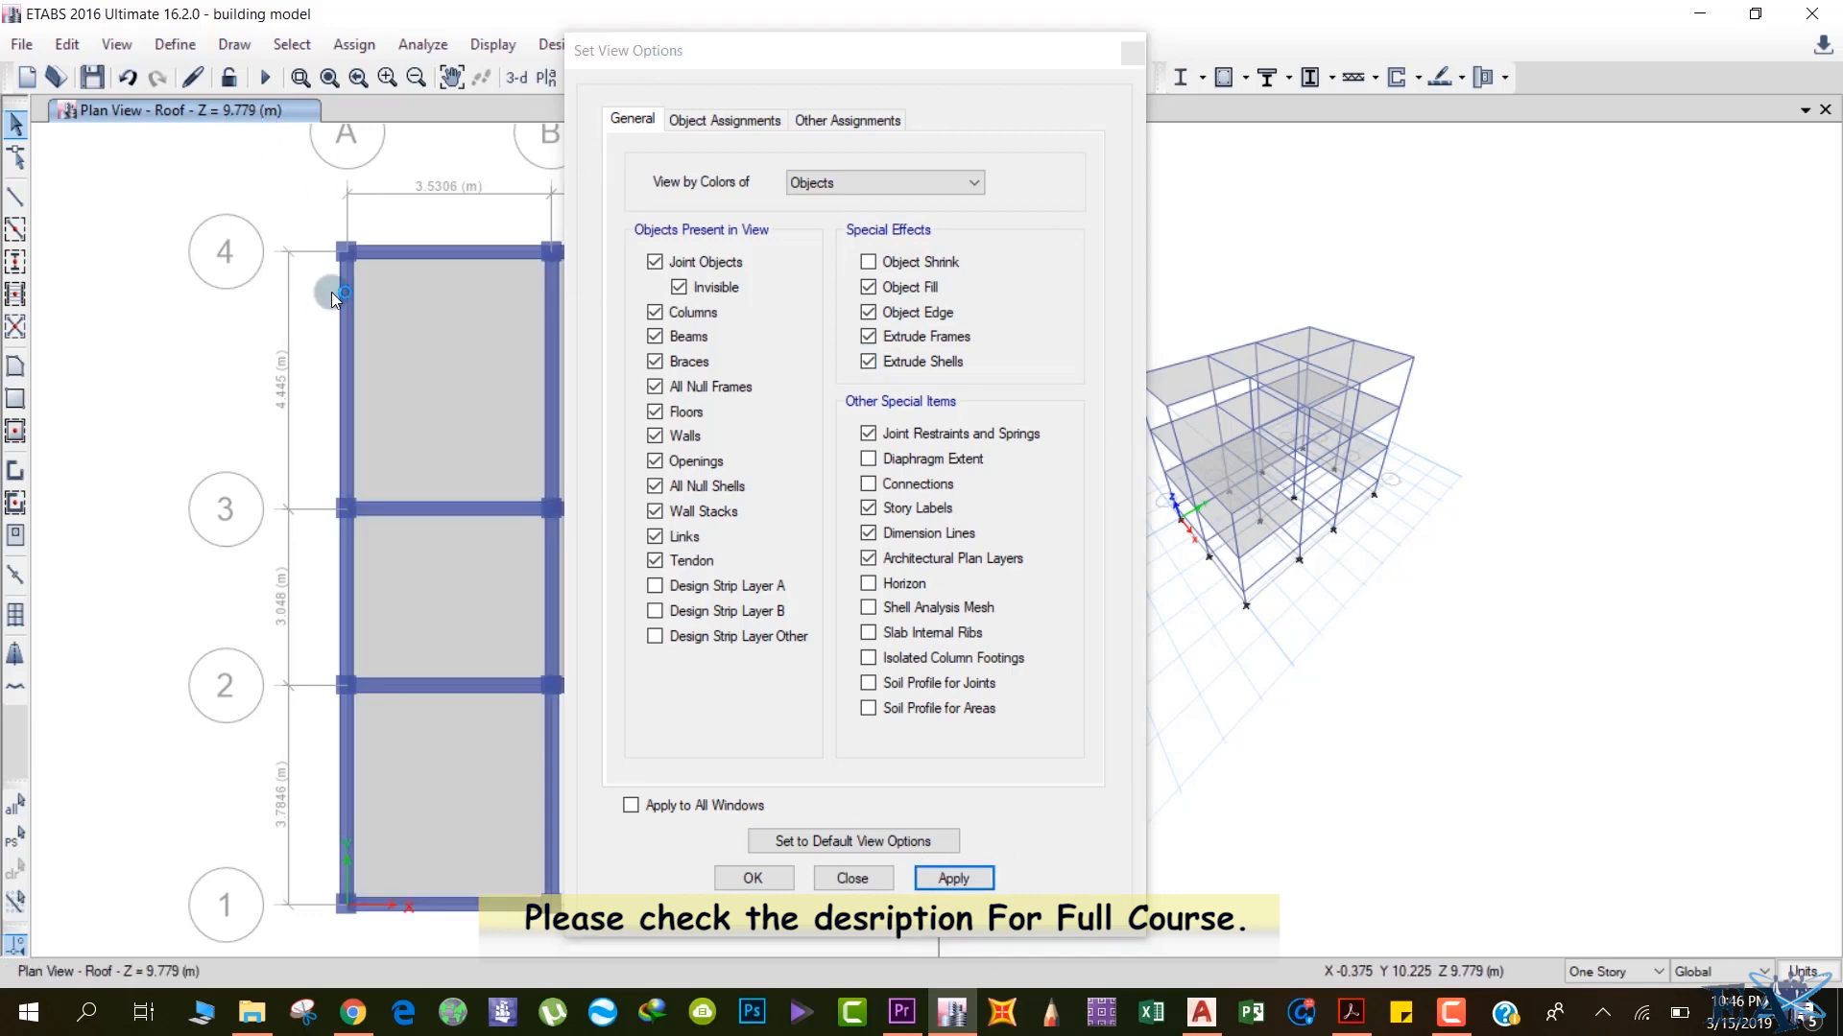
{"action": "mouse_move", "coordinate": [781, 44]}
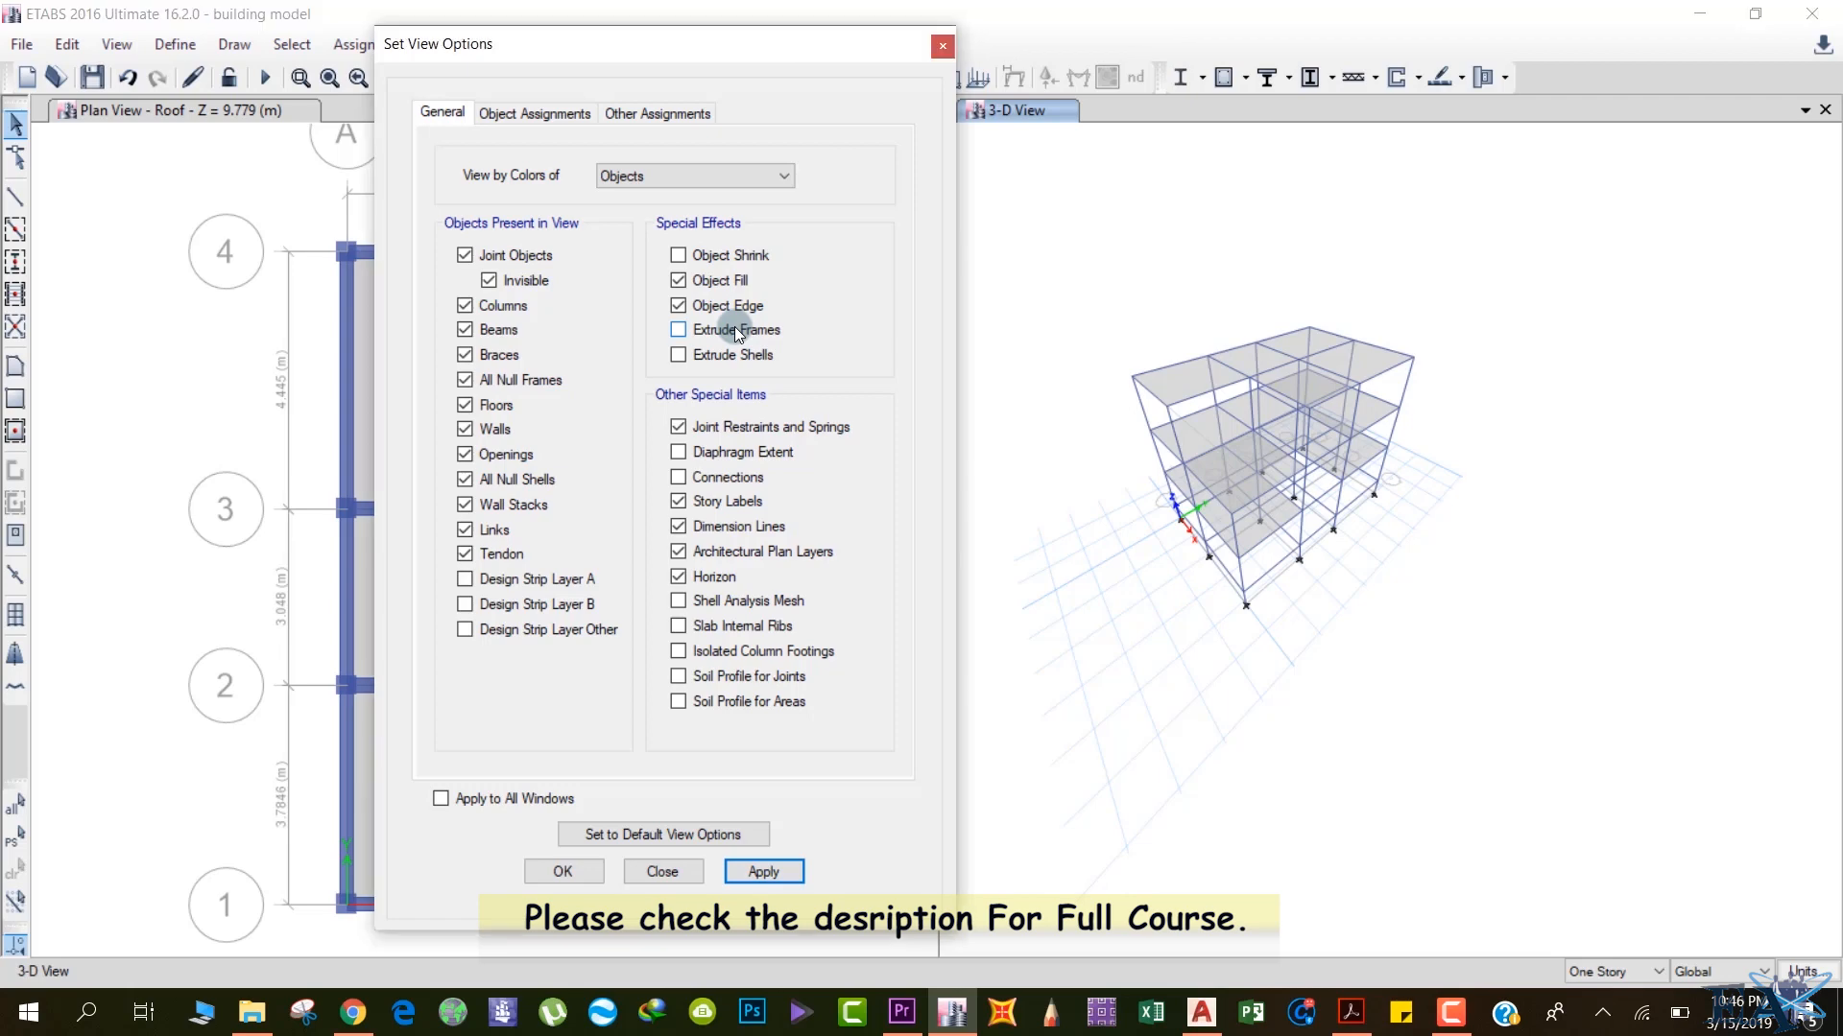
Turn on Extrude Frames and Extrude Shells for the 3-D view, apply, and accept with OK.
{"action": "left_click", "coordinate": [678, 355]}
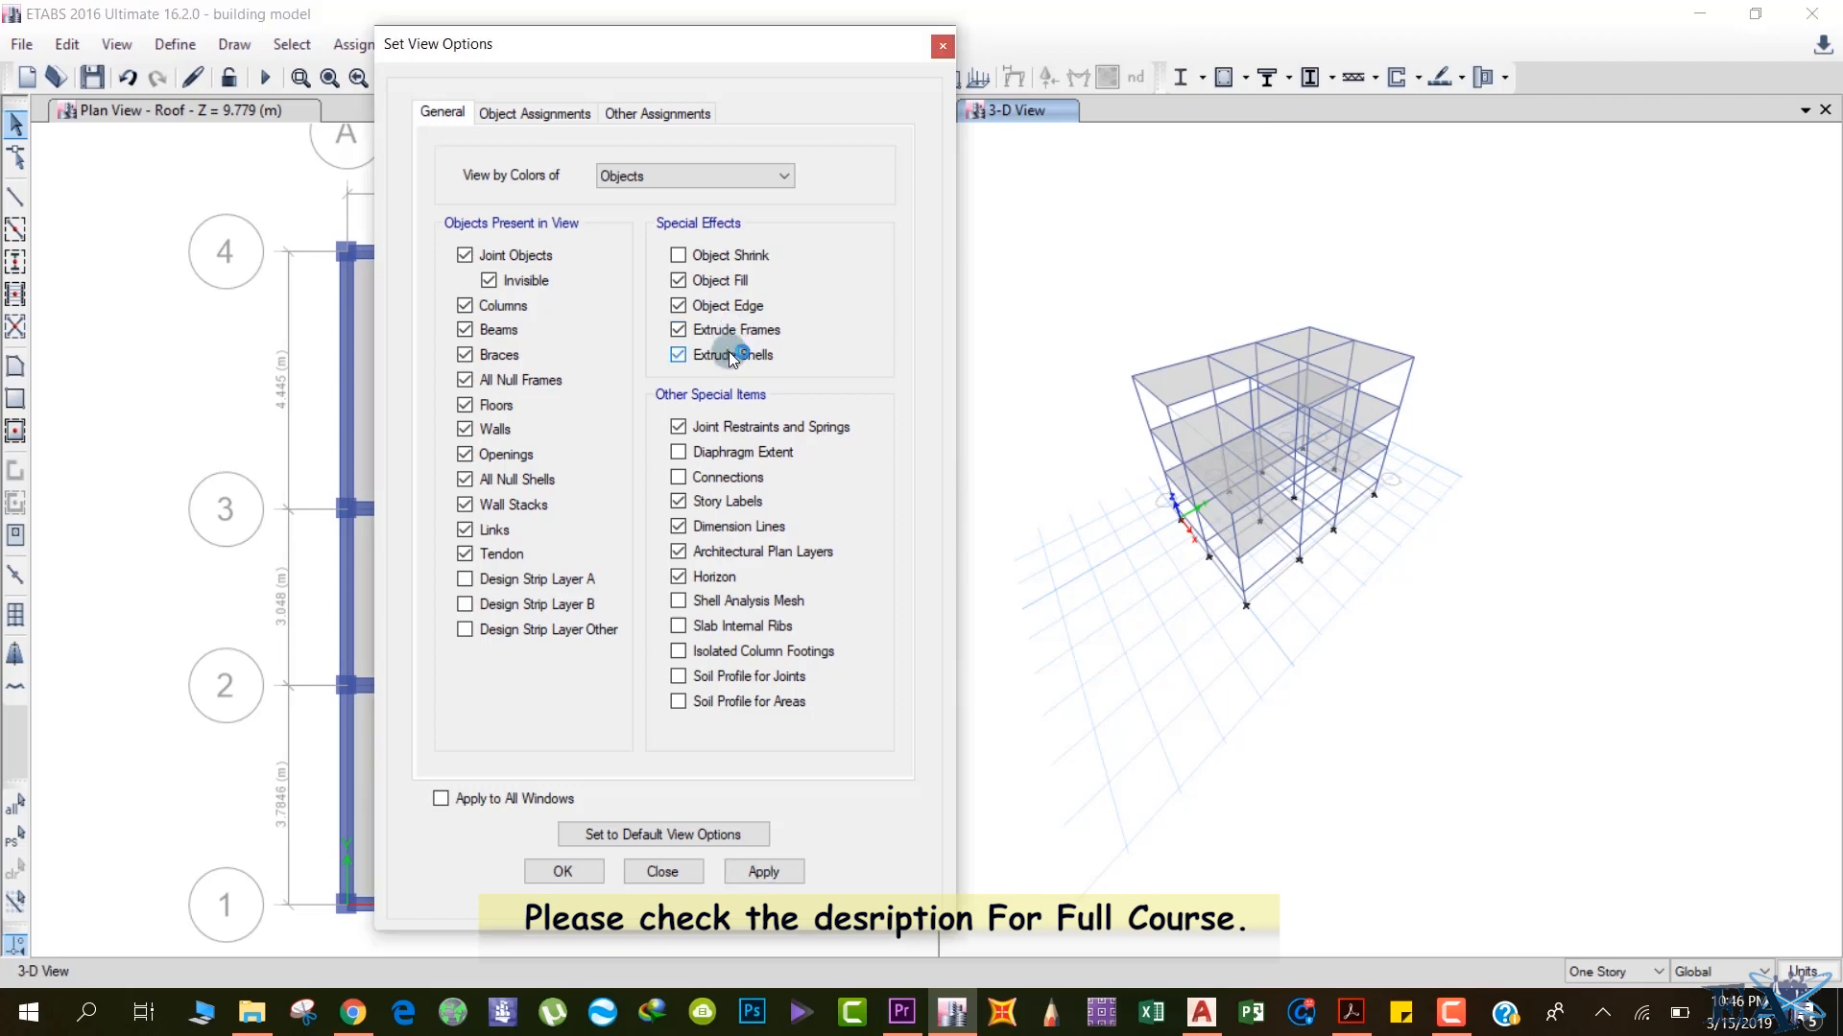
{"action": "left_click", "coordinate": [762, 871]}
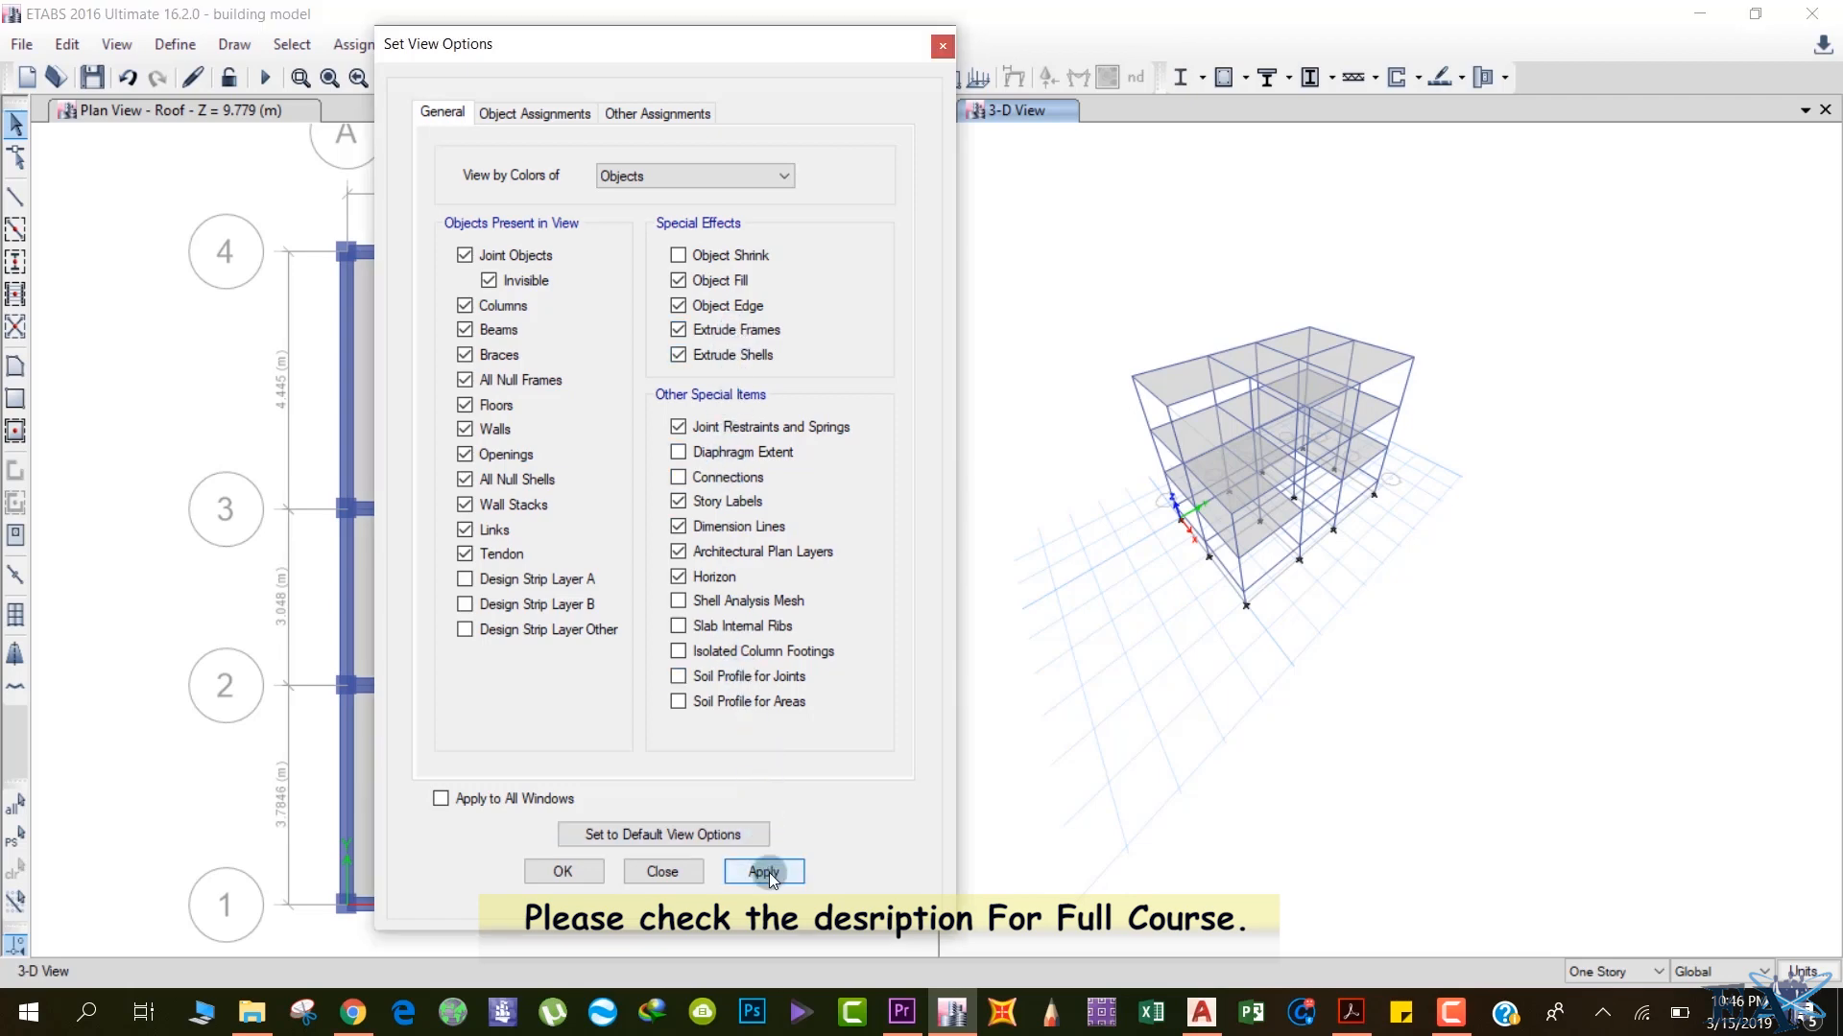
{"action": "left_click", "coordinate": [762, 872]}
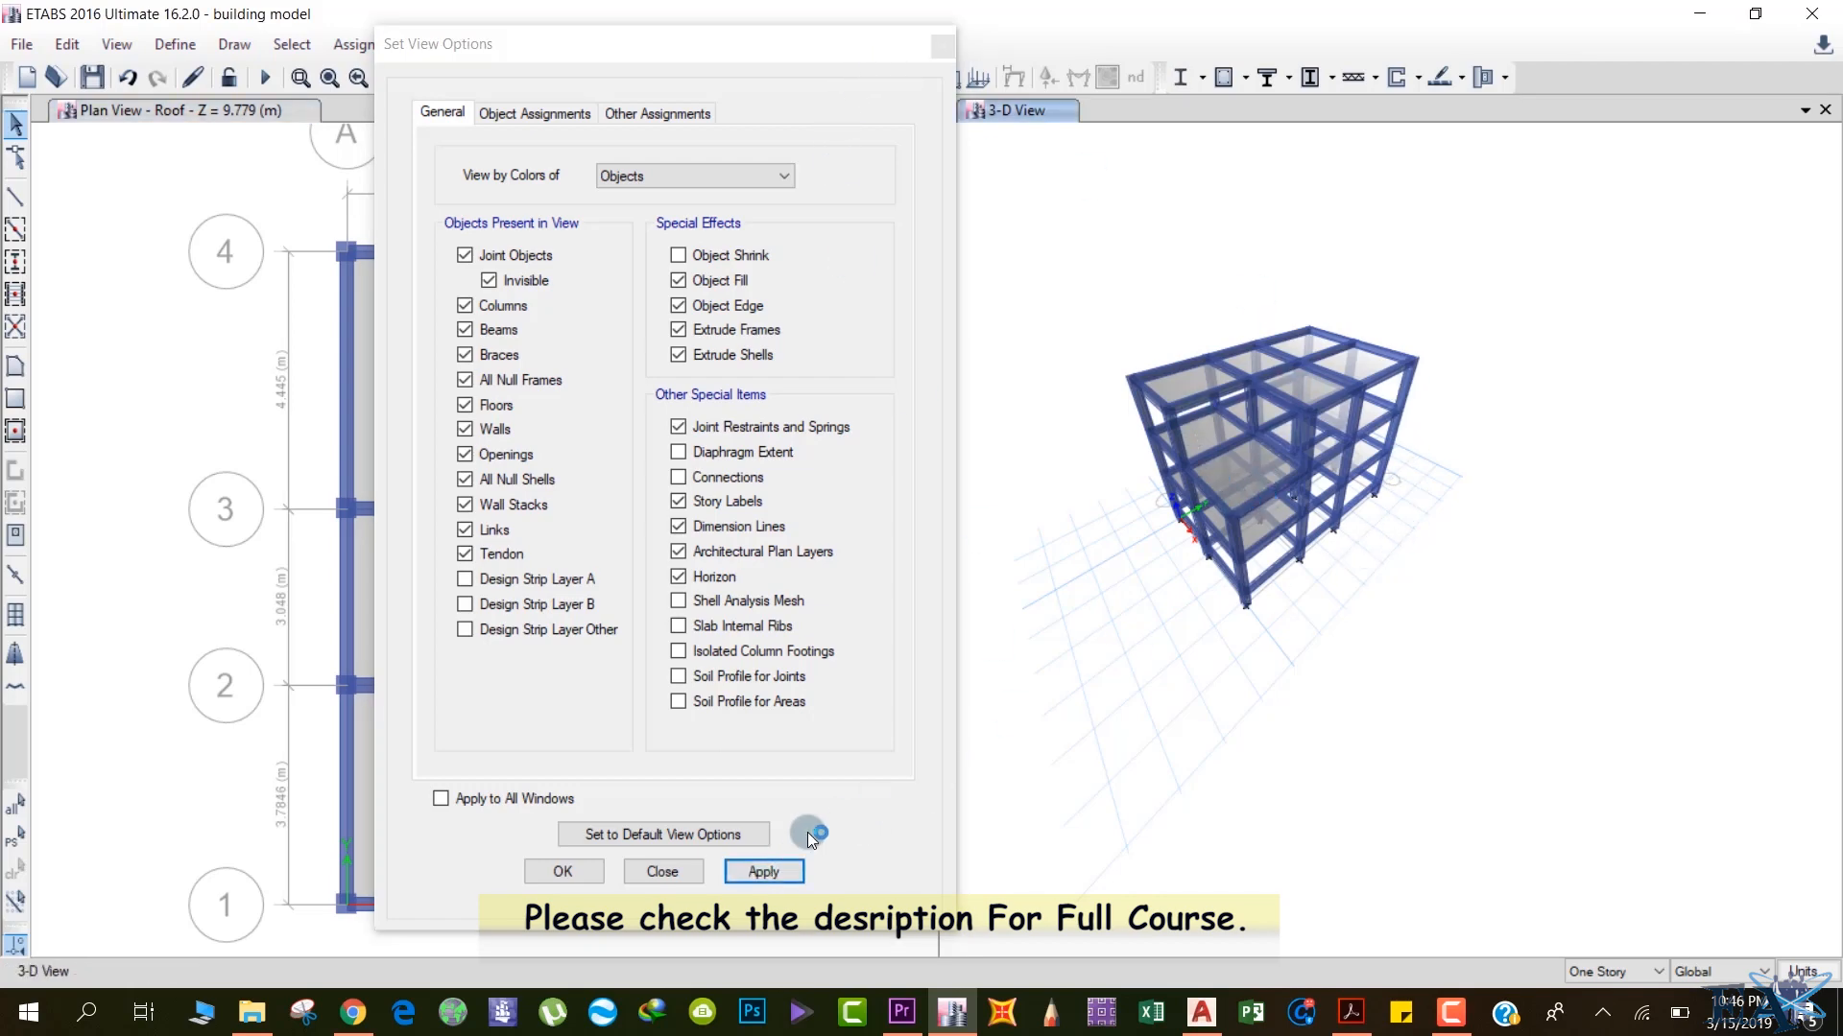
{"action": "left_click", "coordinate": [562, 871]}
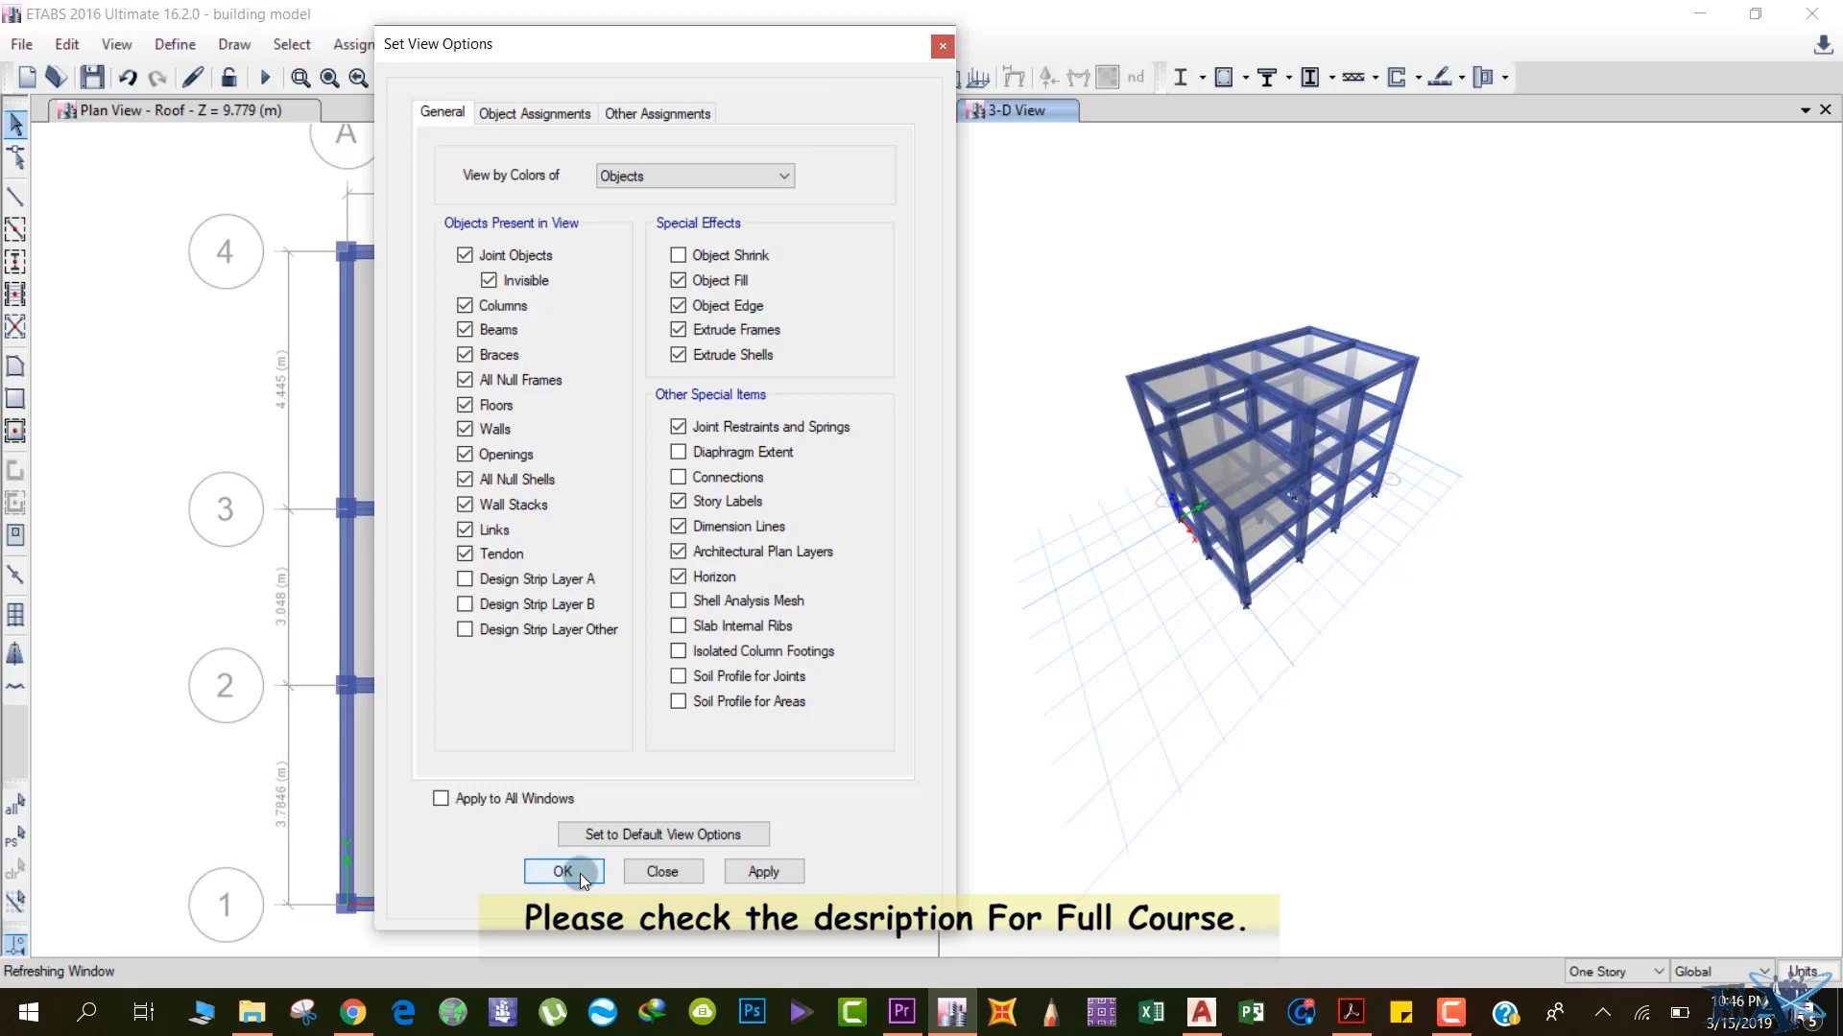
{"action": "left_click", "coordinate": [562, 871]}
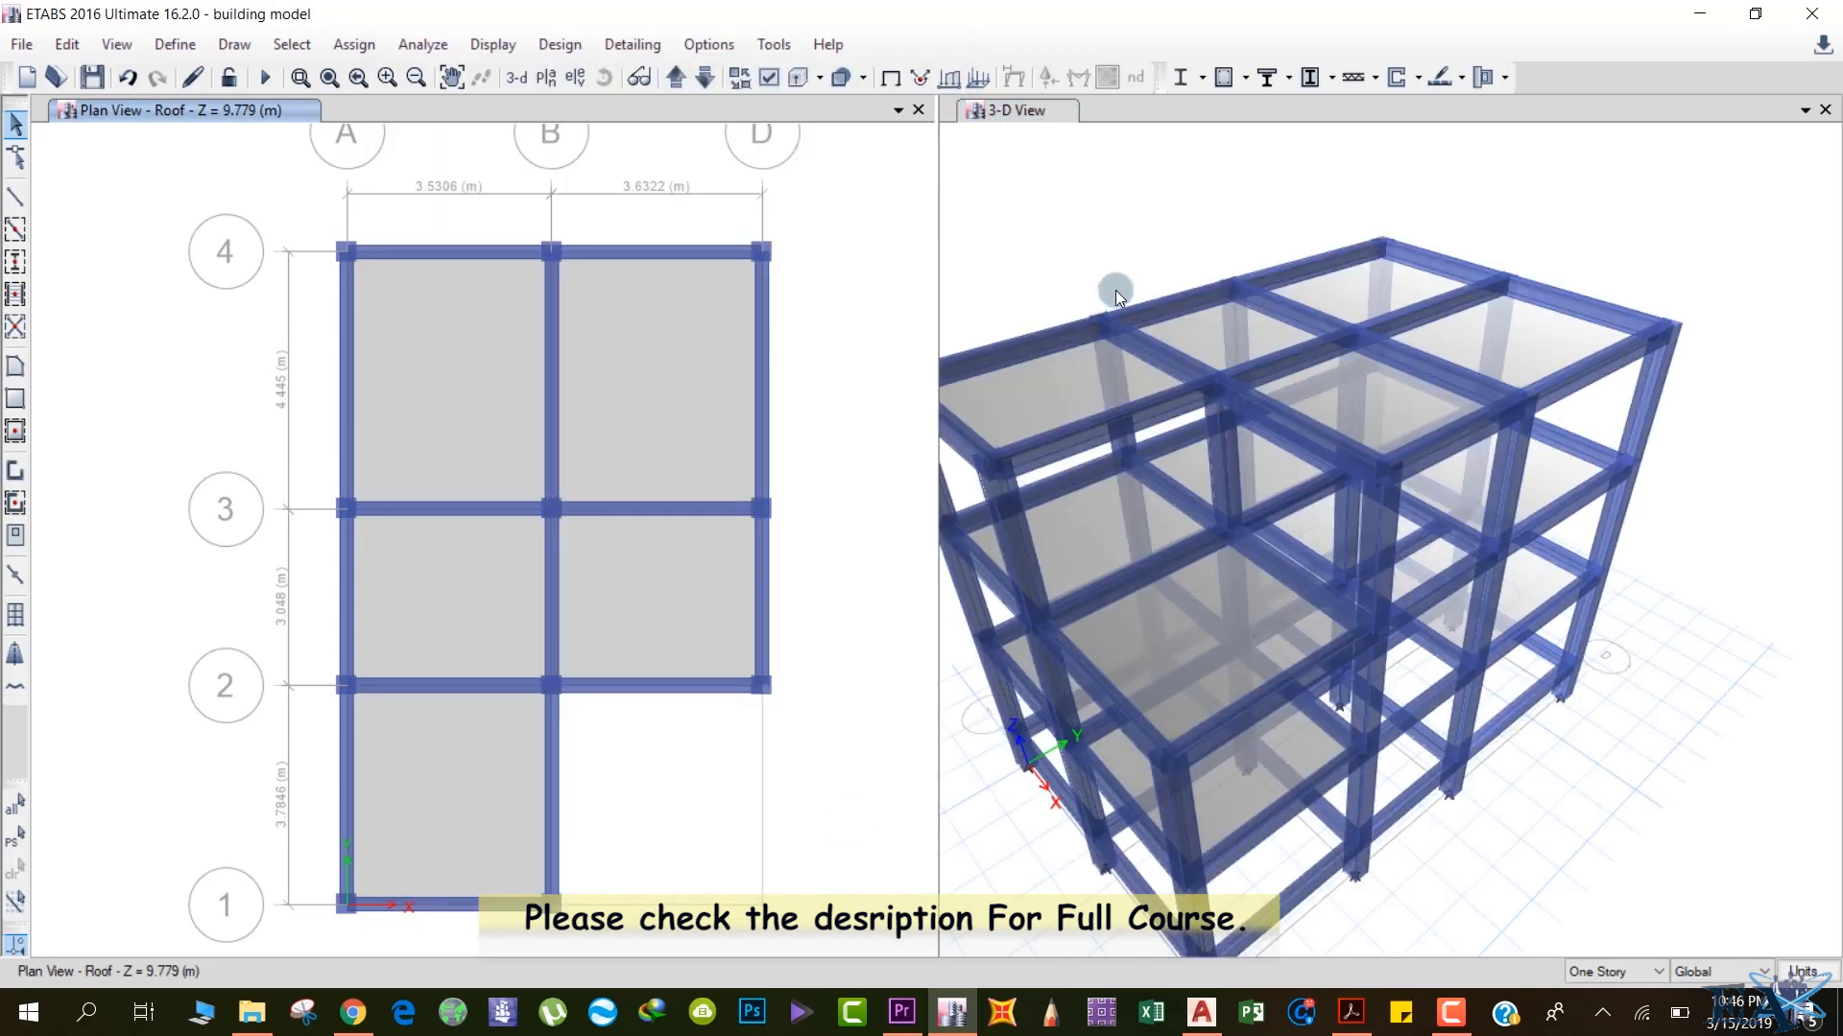
Activate the 3-D view and rotate it to inspect the extruded frame from another angle.
{"action": "left_click", "coordinate": [637, 77]}
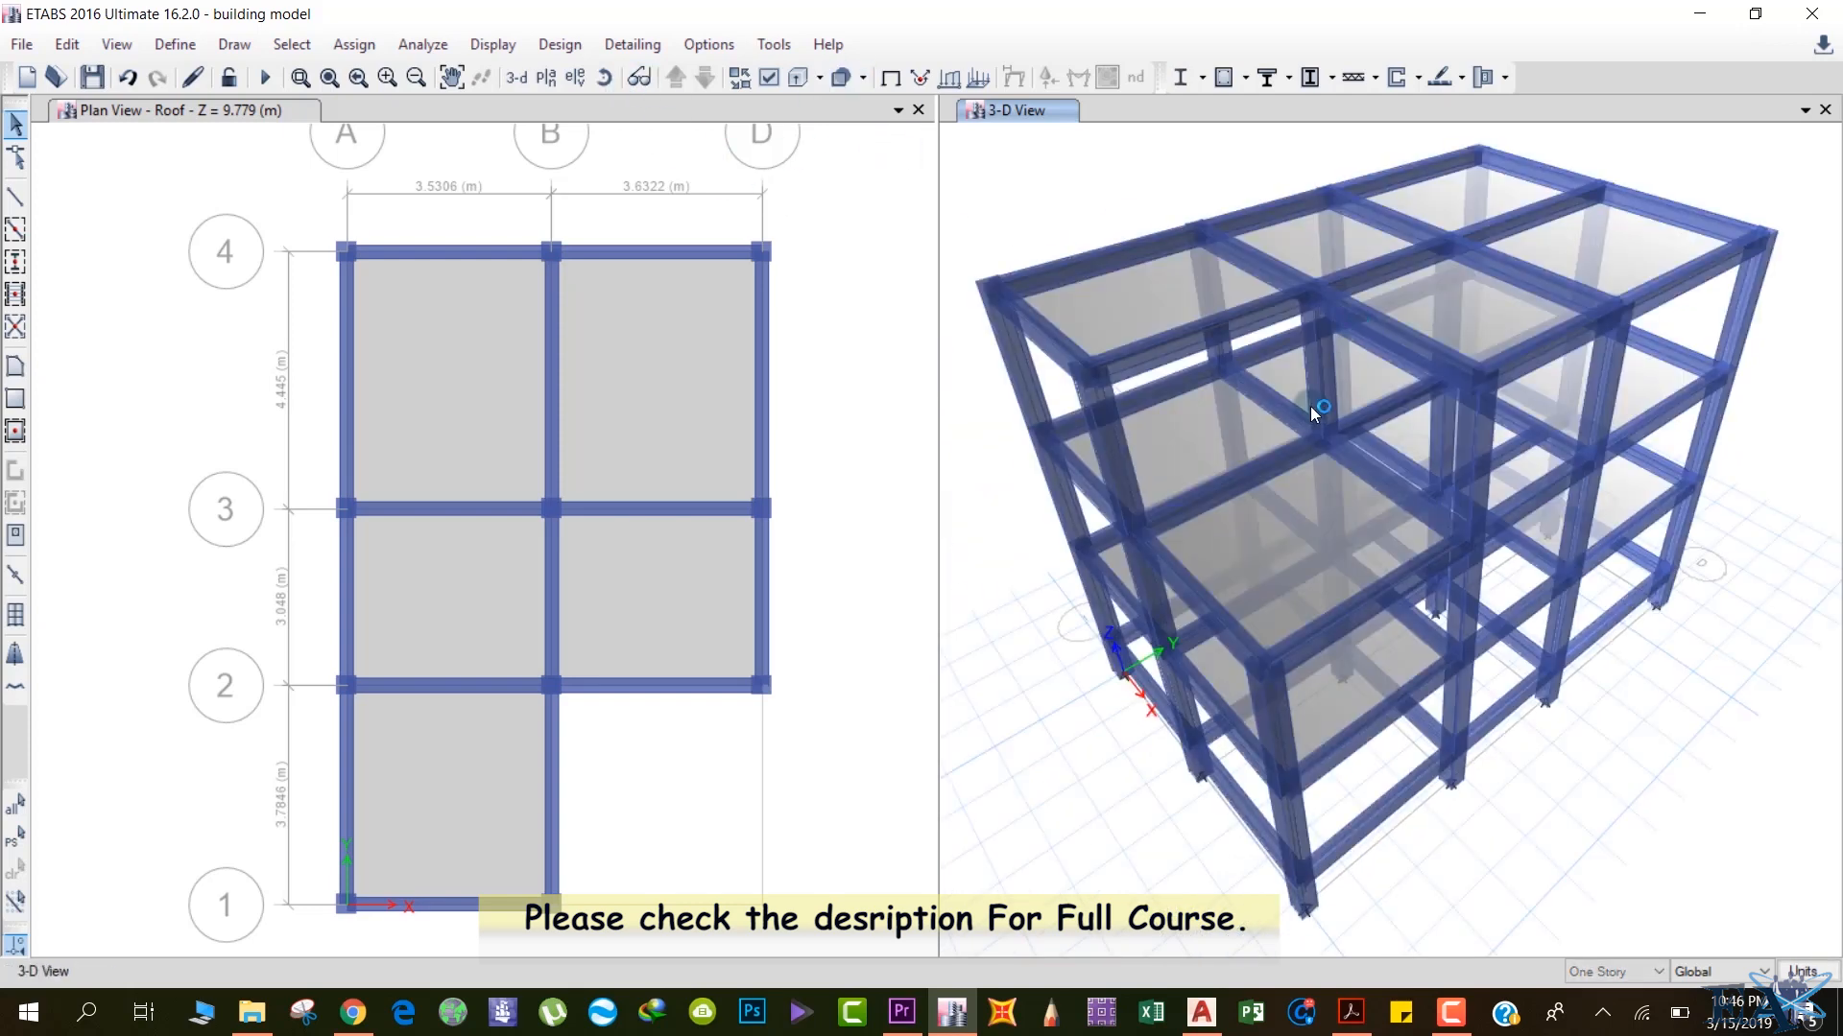
{"action": "mouse_move", "coordinate": [1105, 421]}
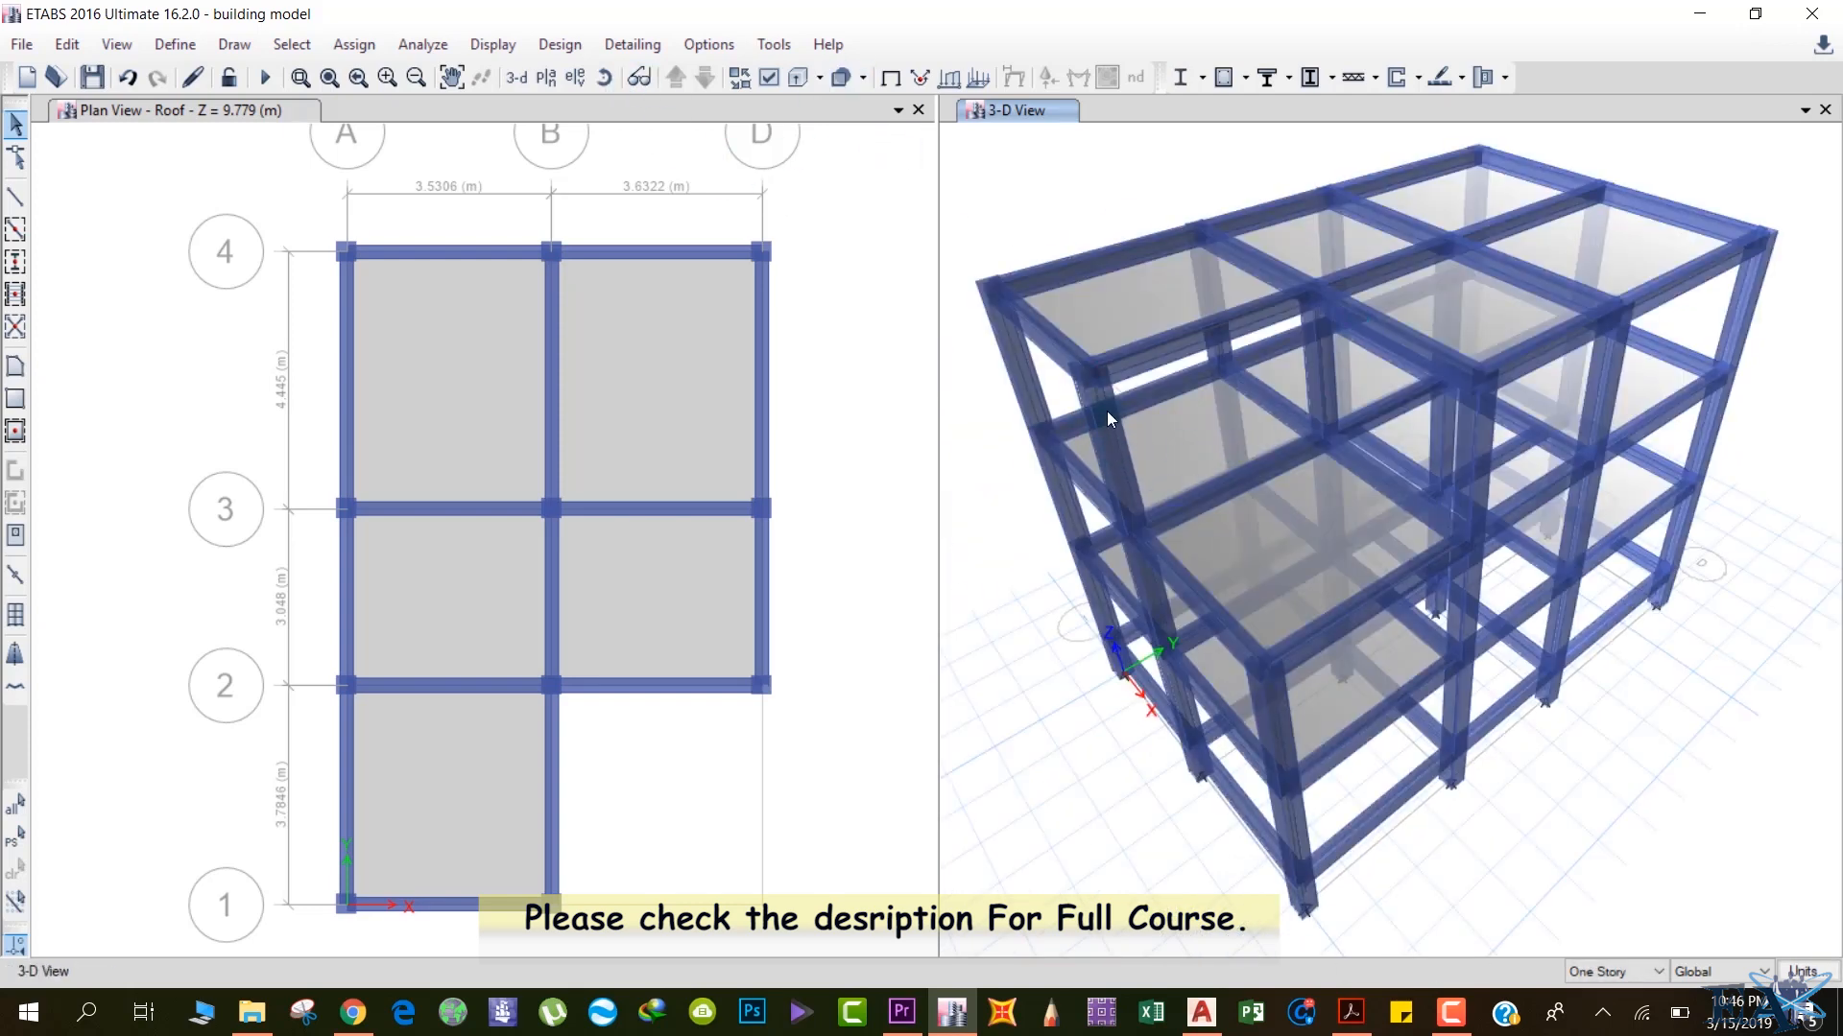